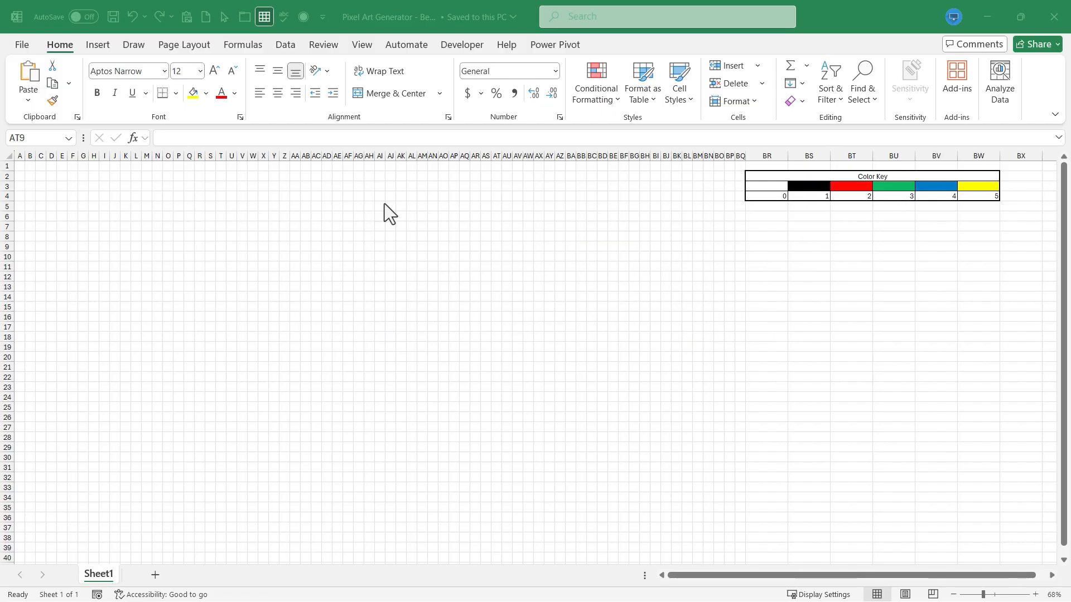
{"action": "mouse_move", "coordinate": [100, 165]}
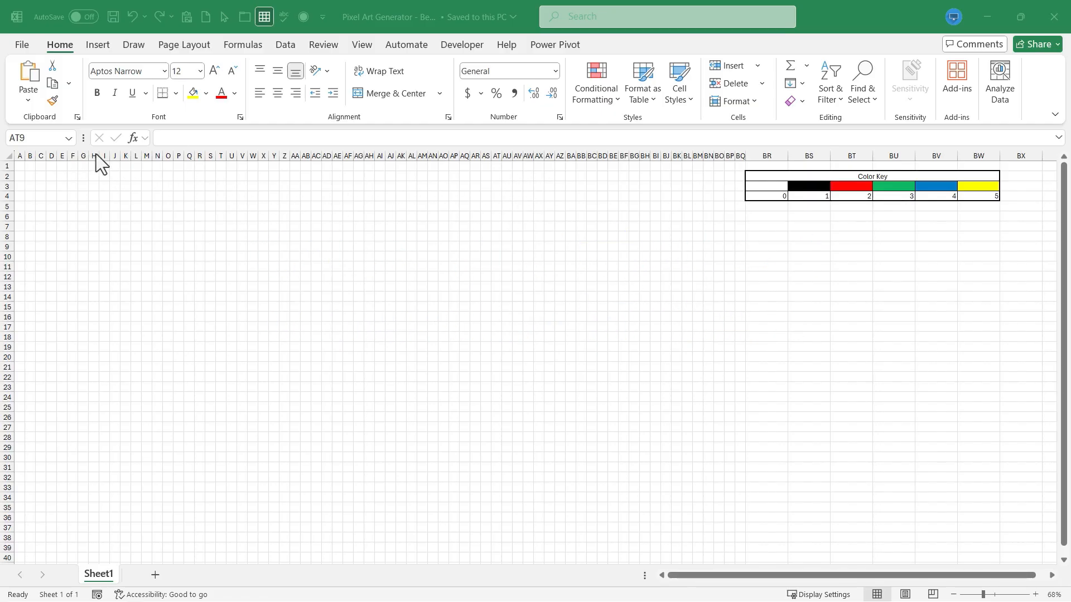
{"action": "mouse_move", "coordinate": [296, 221]}
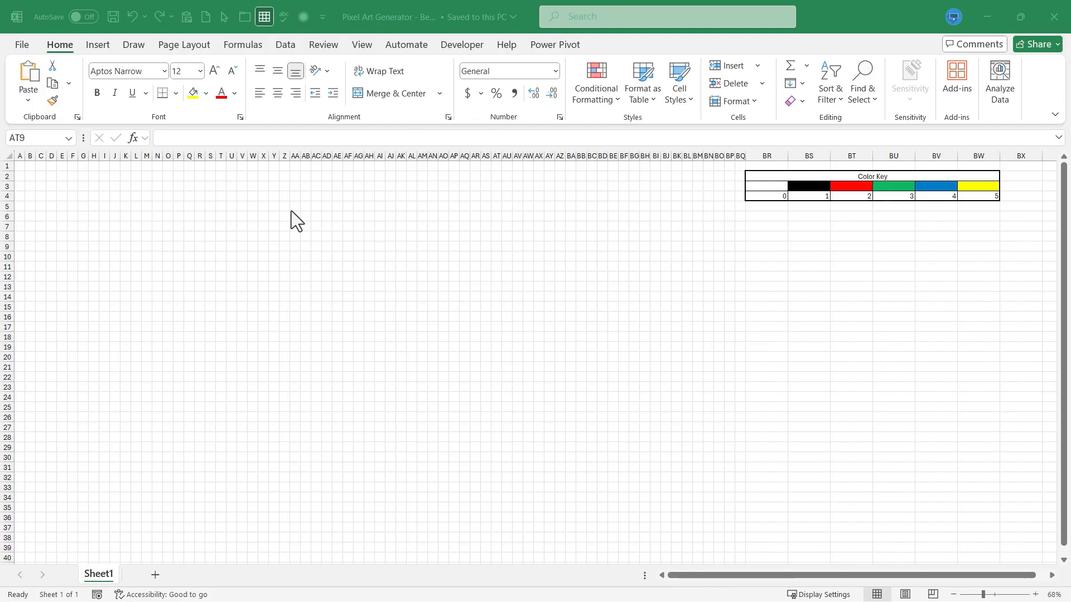
{"action": "mouse_move", "coordinate": [431, 219]}
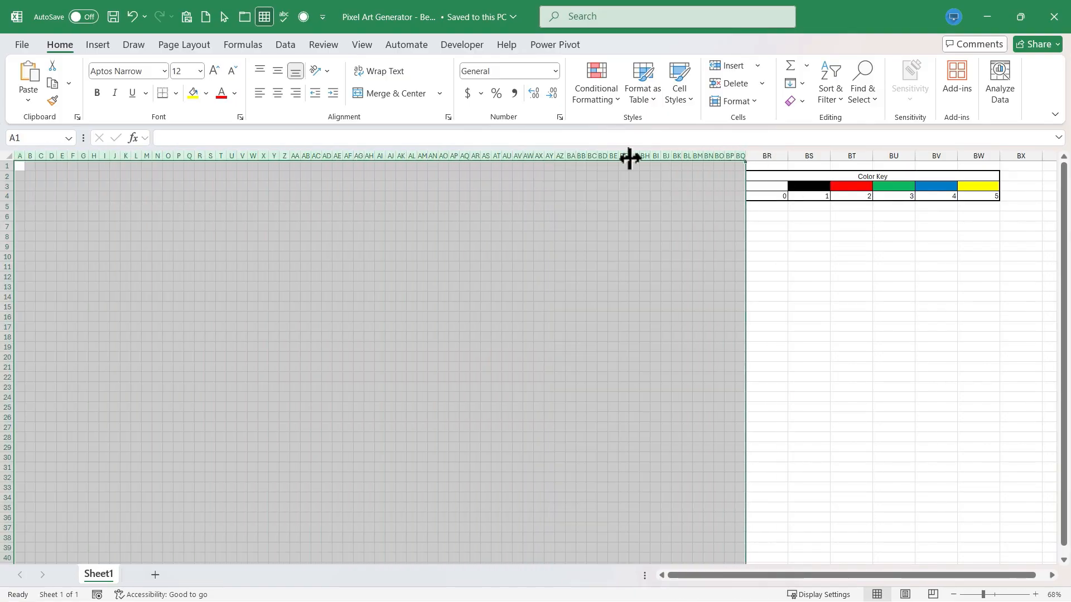
{"action": "mouse_move", "coordinate": [624, 155]}
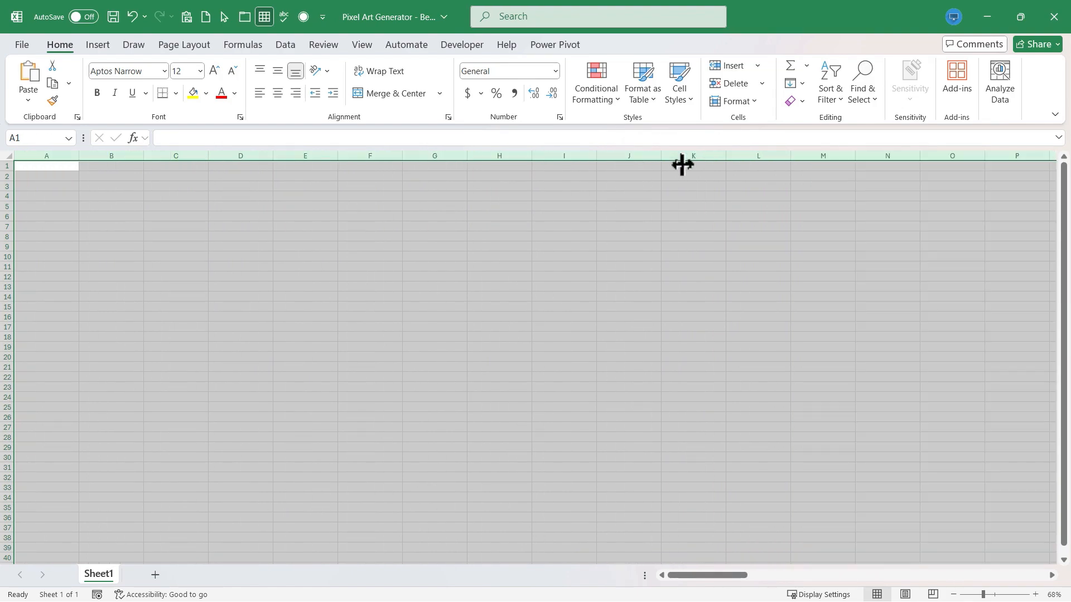
{"action": "mouse_move", "coordinate": [779, 268]}
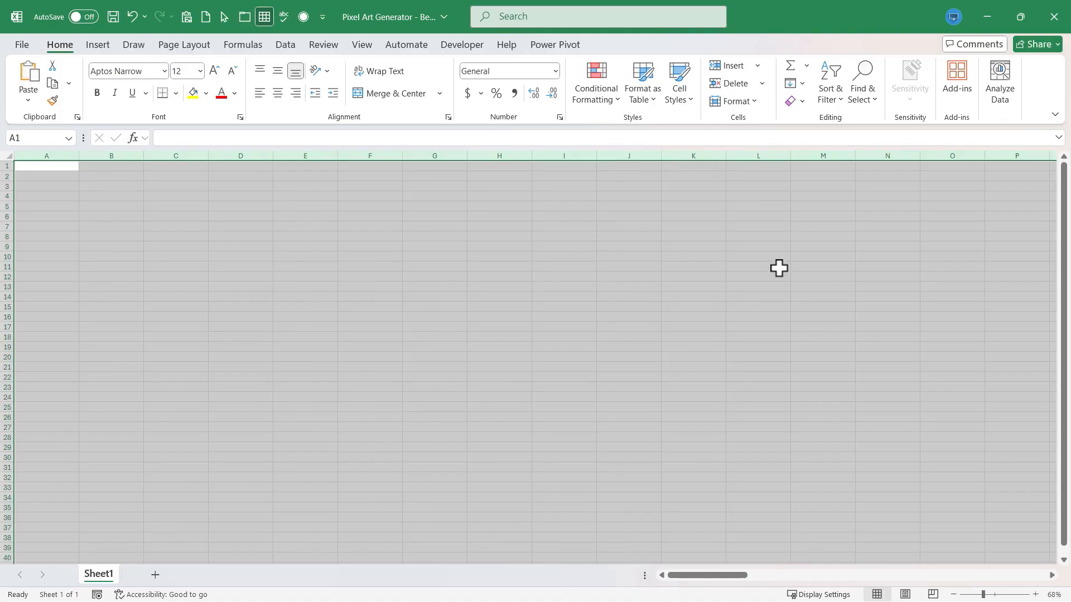
{"action": "mouse_move", "coordinate": [737, 174]}
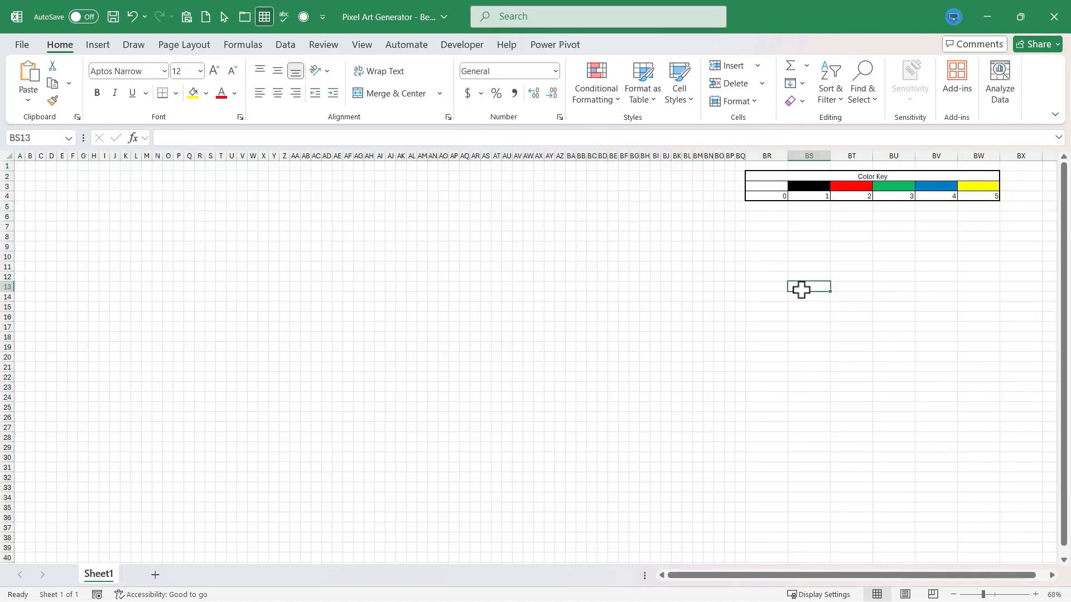
Undo the two column width changes and clear the column selection.
{"action": "key", "text": "ctrl+z"}
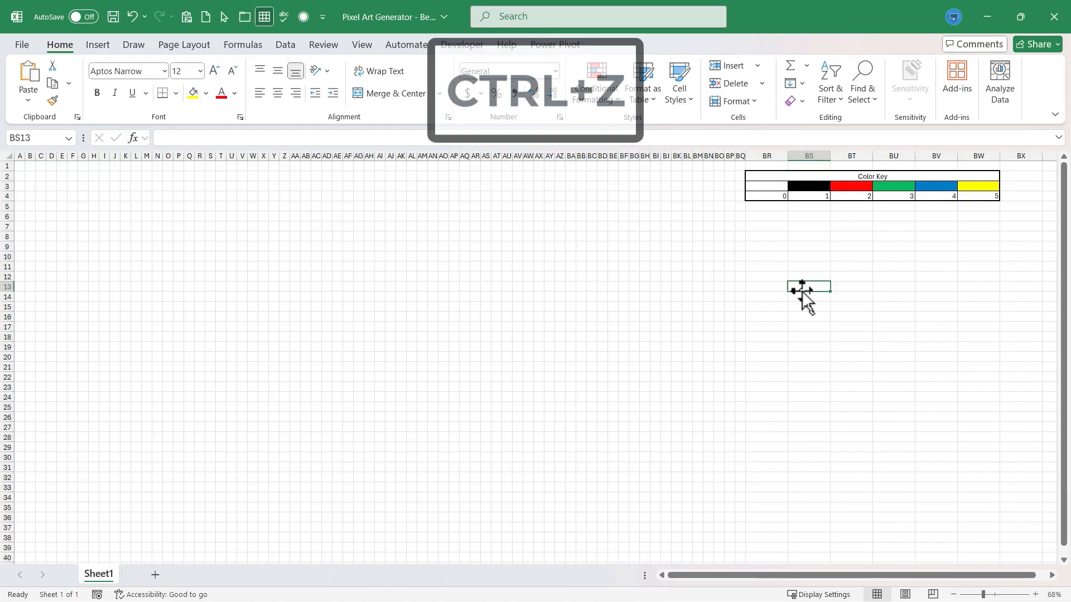
{"action": "key", "text": "ctrl+z"}
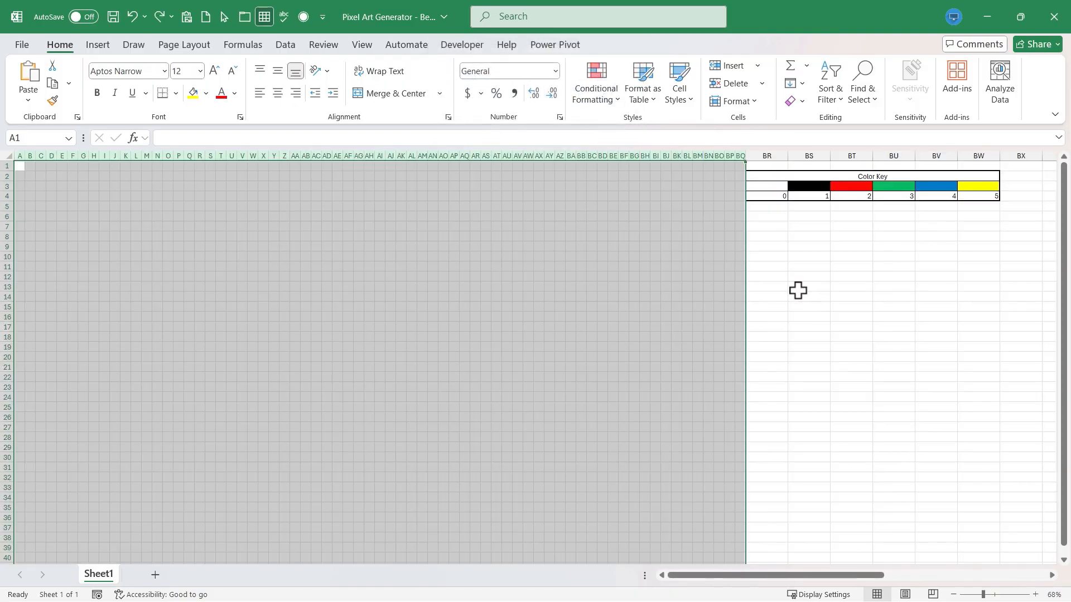
{"action": "left_click", "coordinate": [808, 285]}
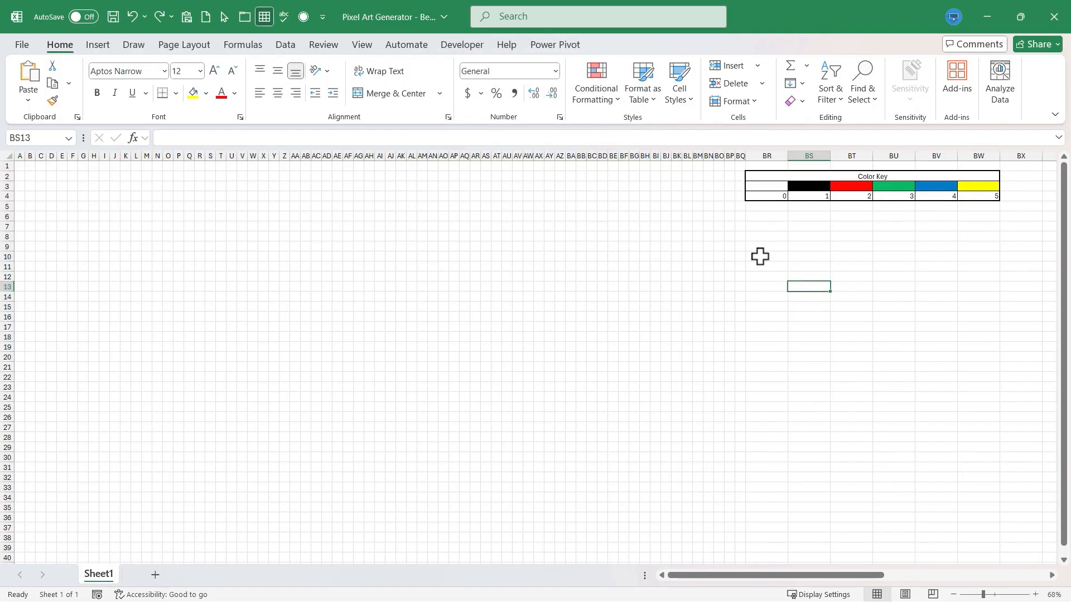
{"action": "mouse_move", "coordinate": [908, 172]}
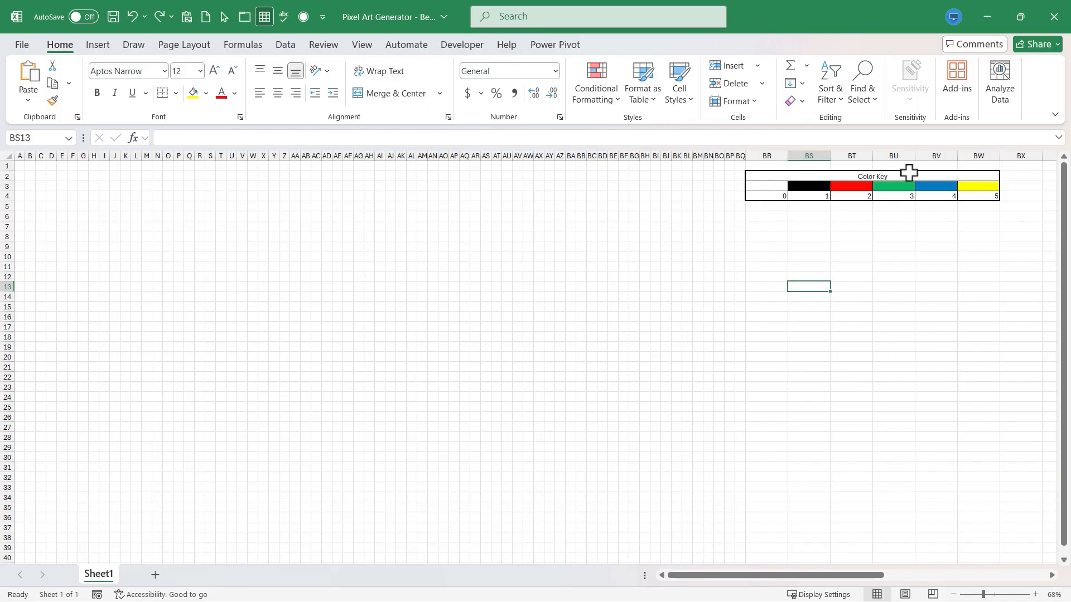
{"action": "mouse_move", "coordinate": [846, 197]}
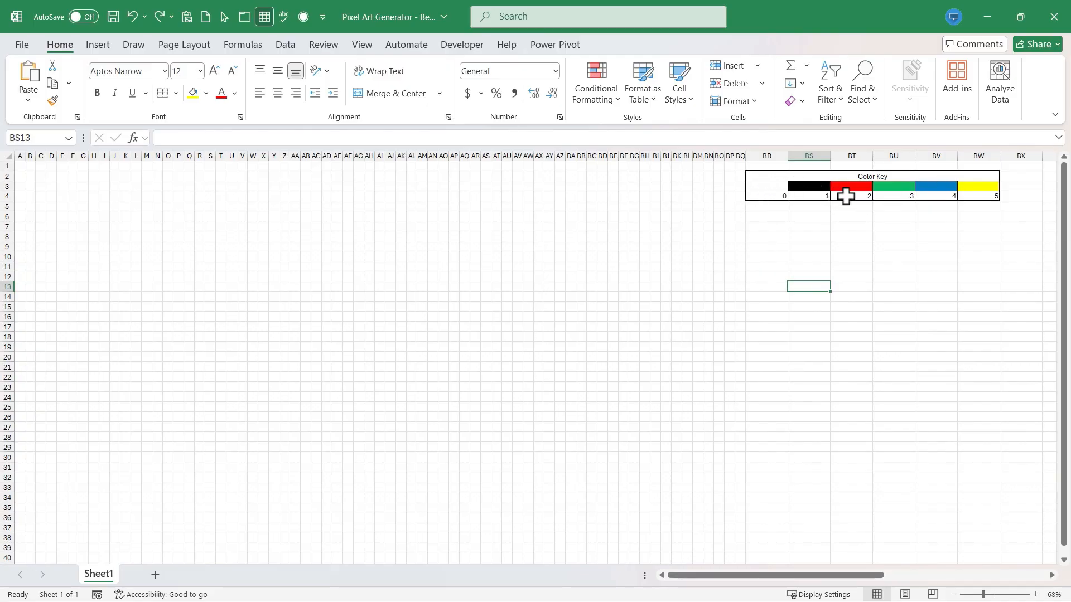
{"action": "mouse_move", "coordinate": [955, 212]}
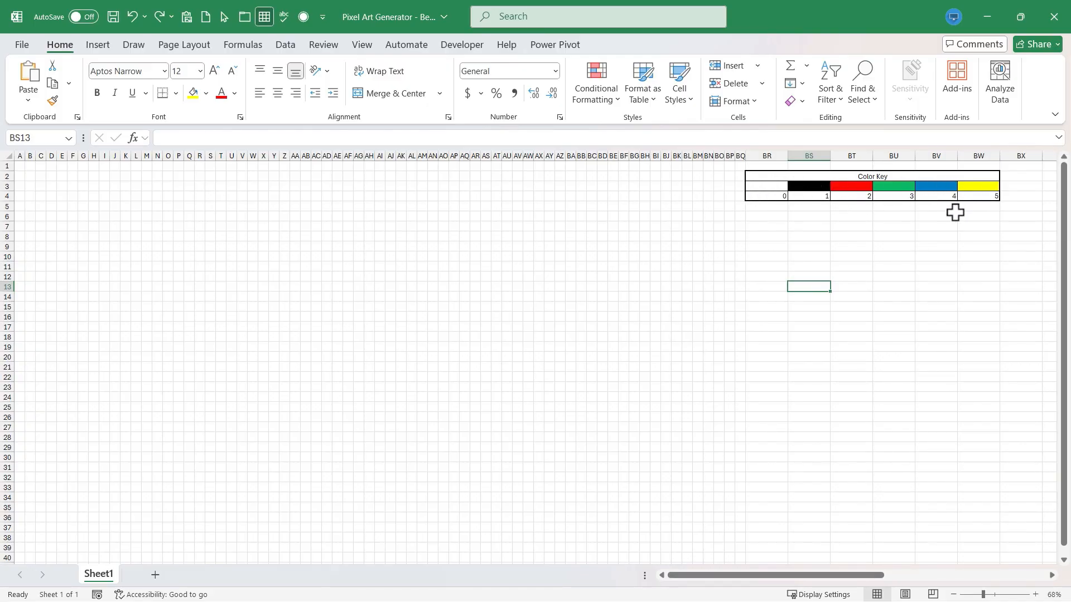
{"action": "mouse_move", "coordinate": [595, 247]}
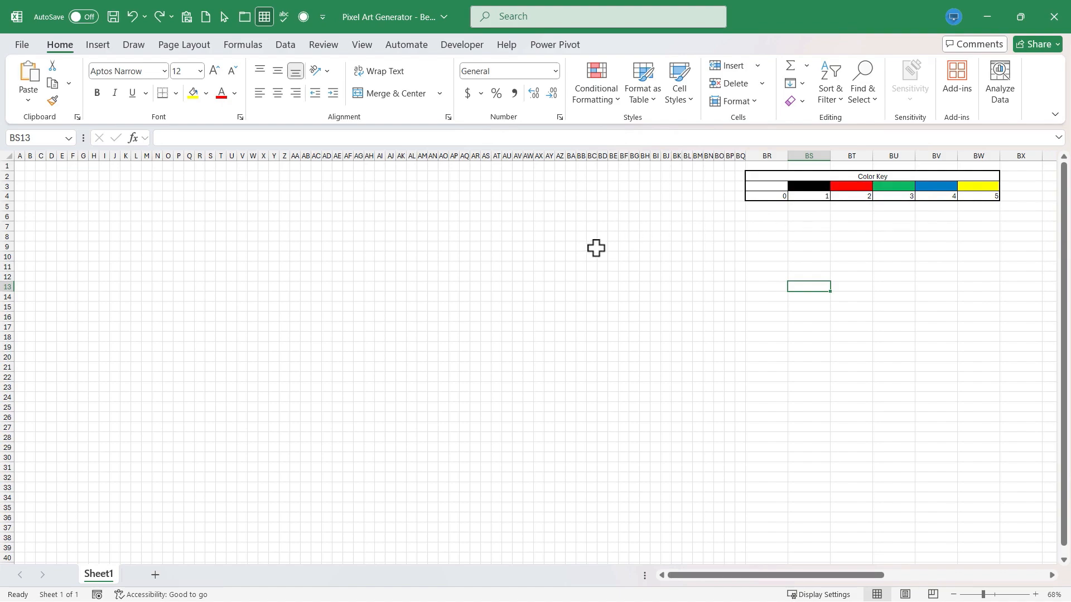
{"action": "mouse_move", "coordinate": [638, 232]}
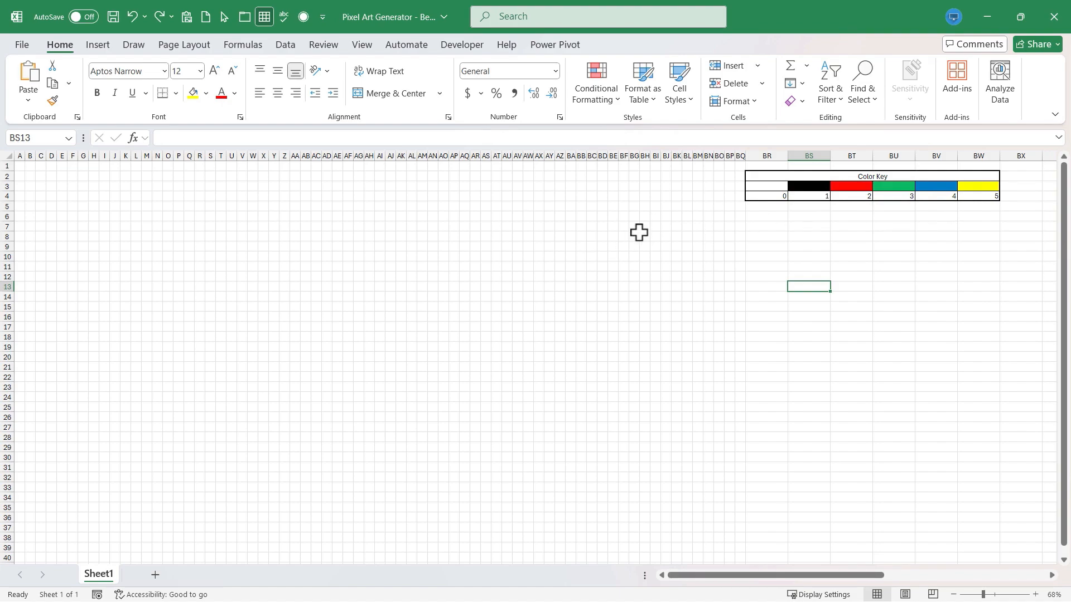
{"action": "mouse_move", "coordinate": [559, 251]}
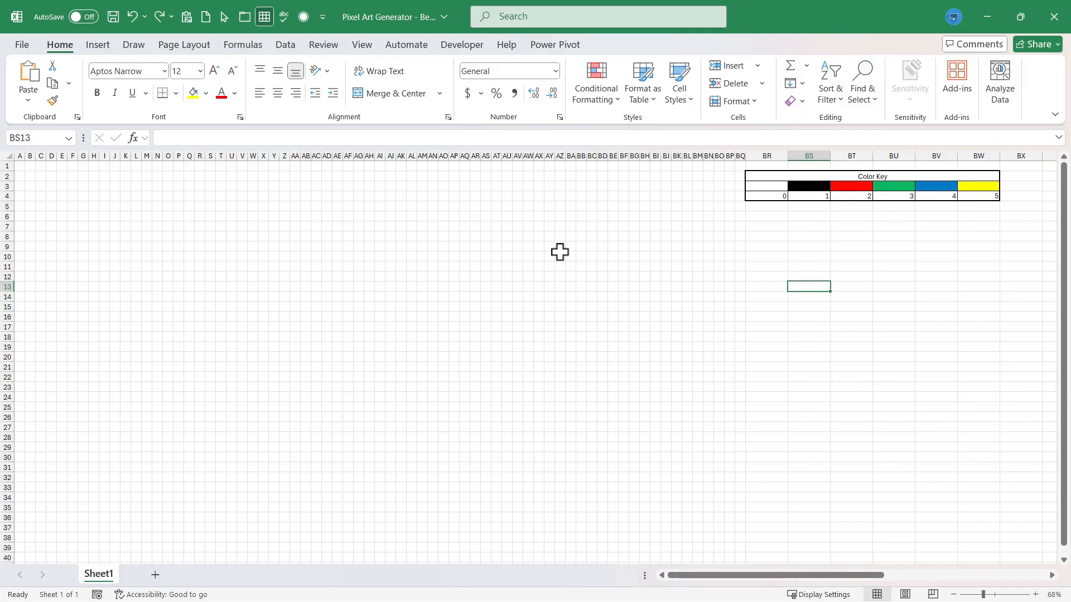
{"action": "mouse_move", "coordinate": [890, 207]}
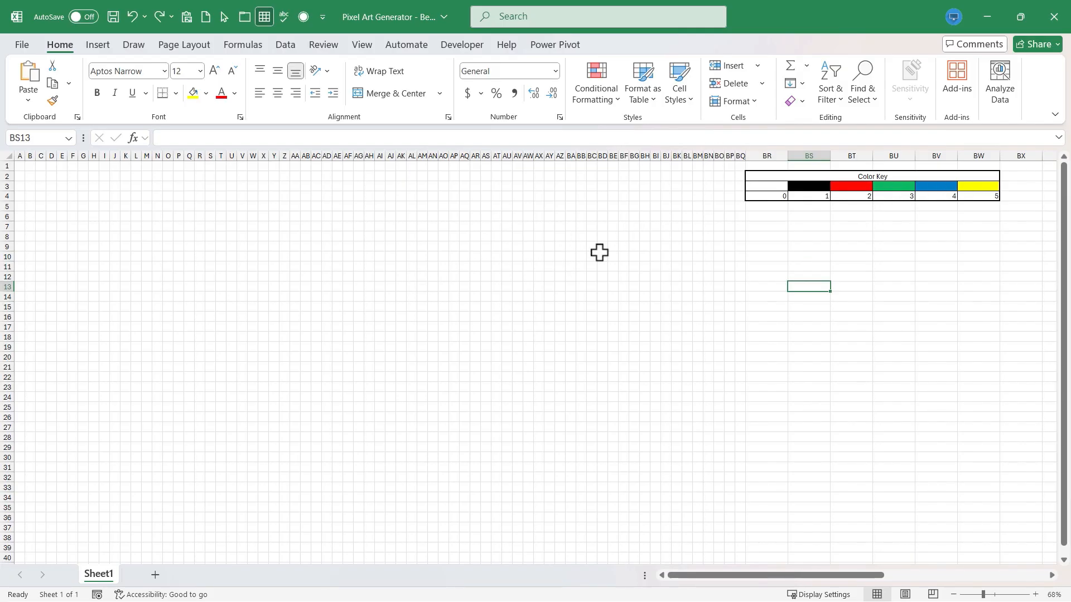
{"action": "mouse_move", "coordinate": [566, 198]}
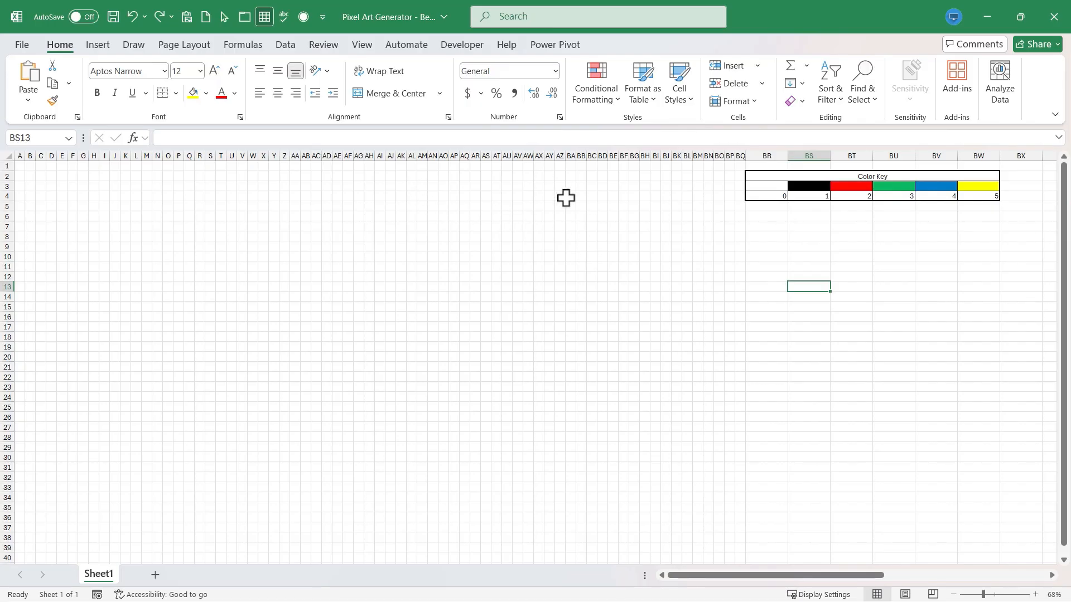
{"action": "mouse_move", "coordinate": [858, 185]}
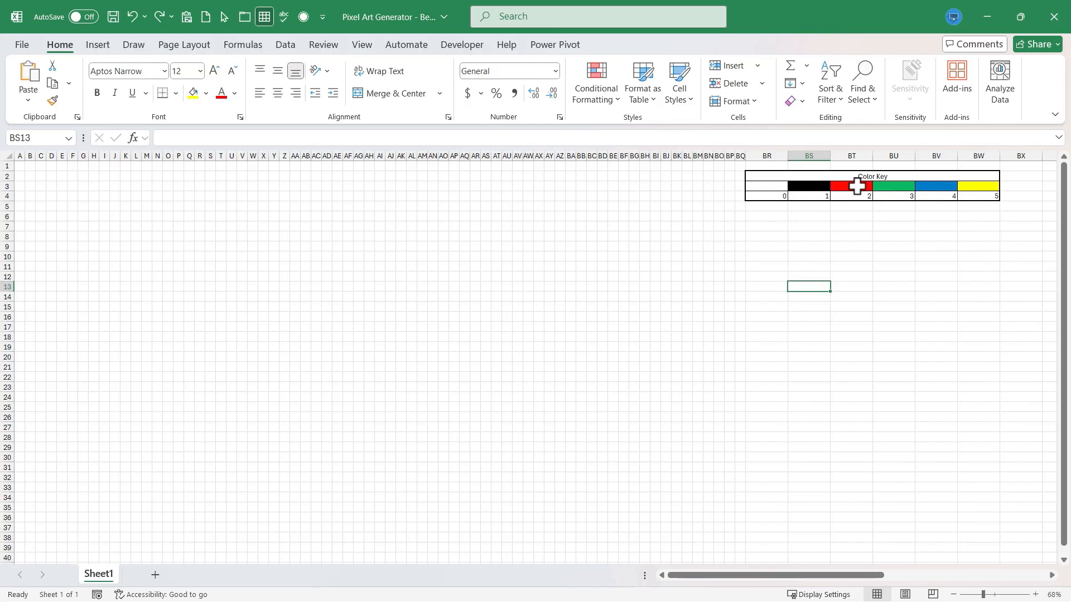
Select grid columns A through BQ and bring up the Conditional Formatting options.
{"action": "left_click", "coordinate": [477, 179]}
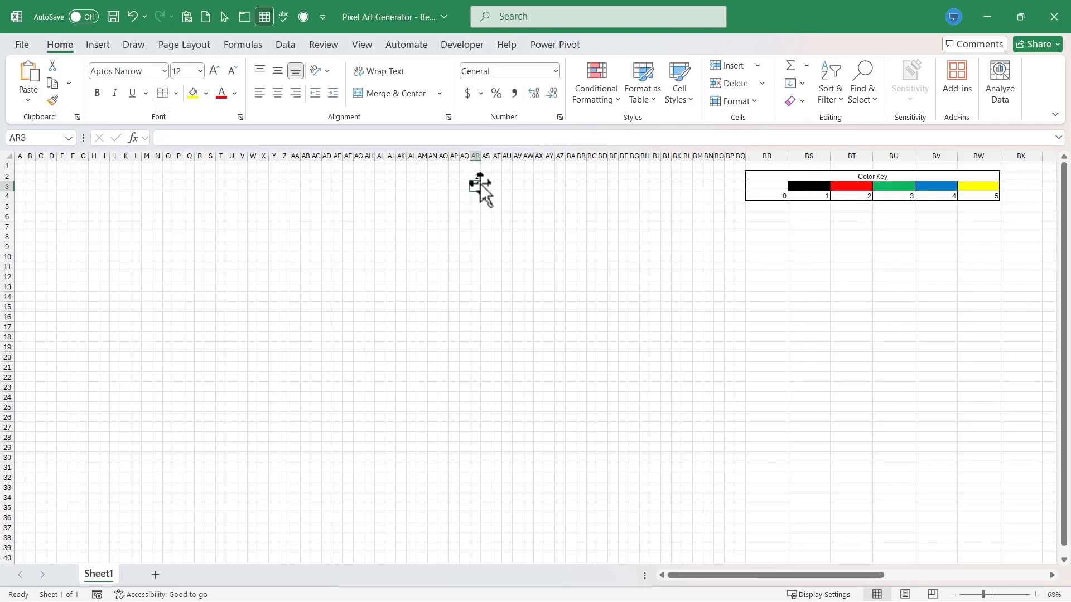
{"action": "left_click", "coordinate": [475, 176]}
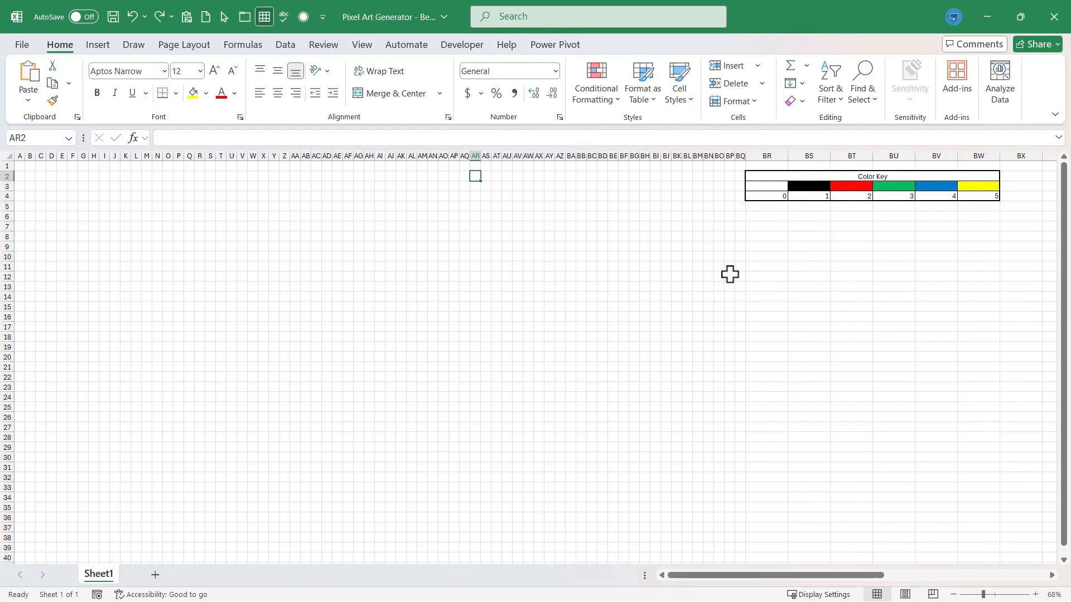
{"action": "left_click", "coordinate": [590, 256]}
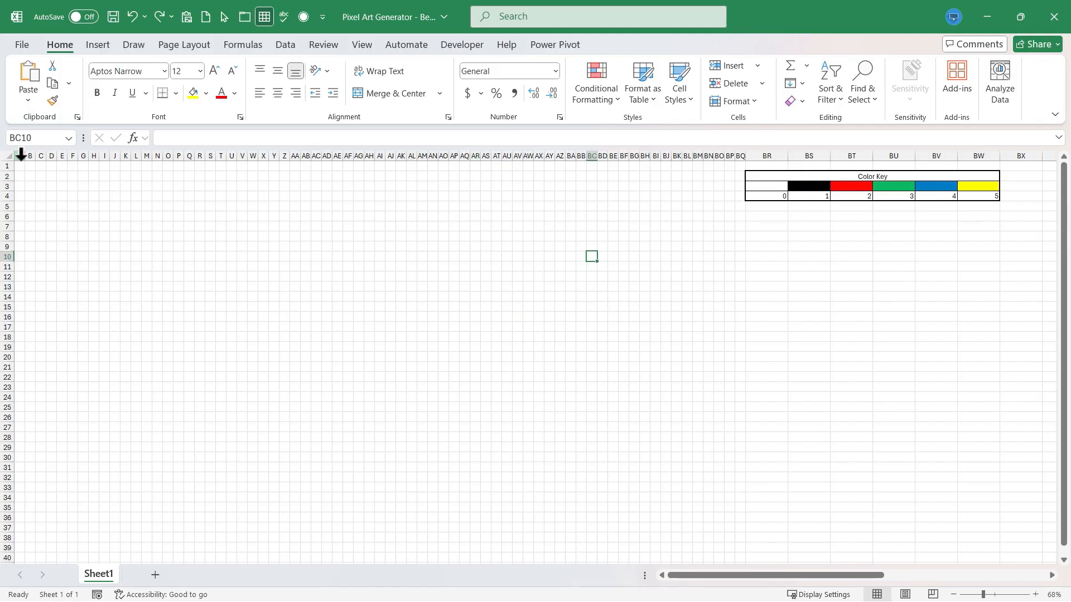
{"action": "left_click_drag", "start_coordinate": [19, 155], "coordinate": [83, 156]}
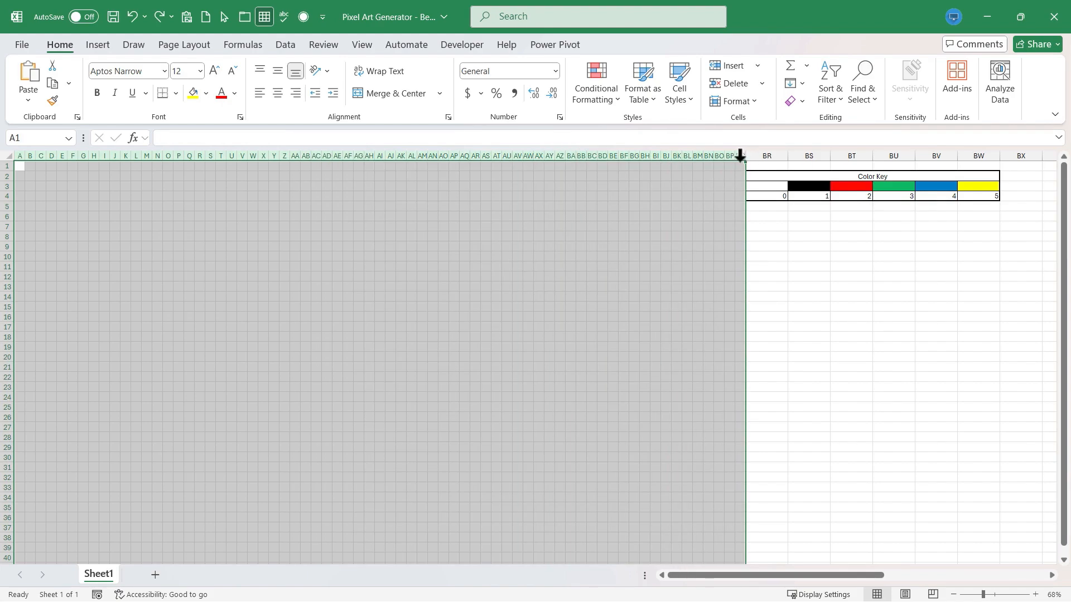
{"action": "mouse_move", "coordinate": [629, 167]}
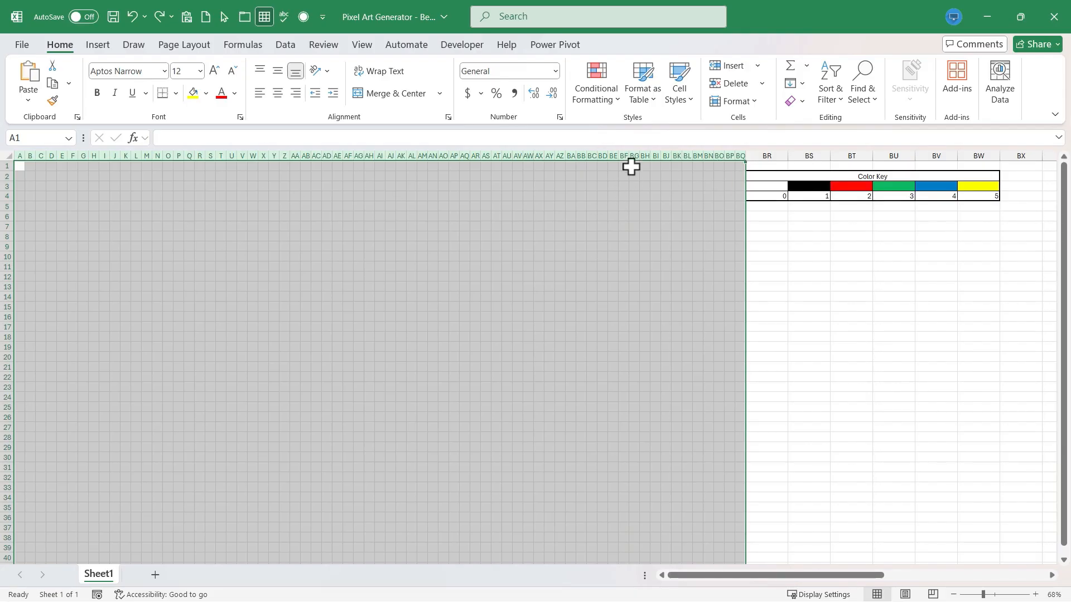
{"action": "left_click", "coordinate": [595, 82]}
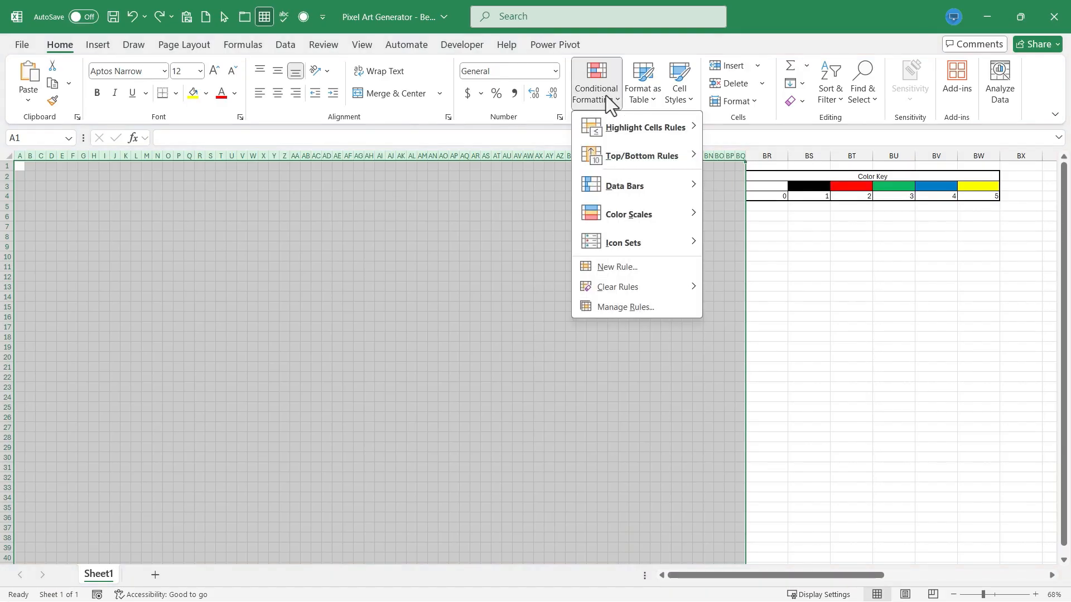
{"action": "mouse_move", "coordinate": [644, 128]}
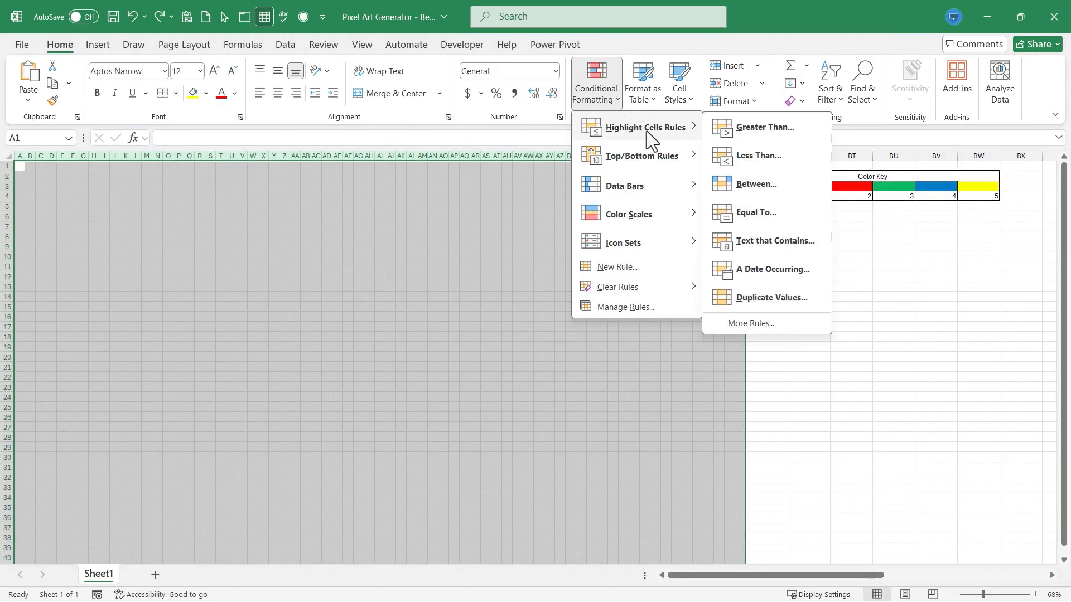
{"action": "mouse_move", "coordinate": [772, 130]}
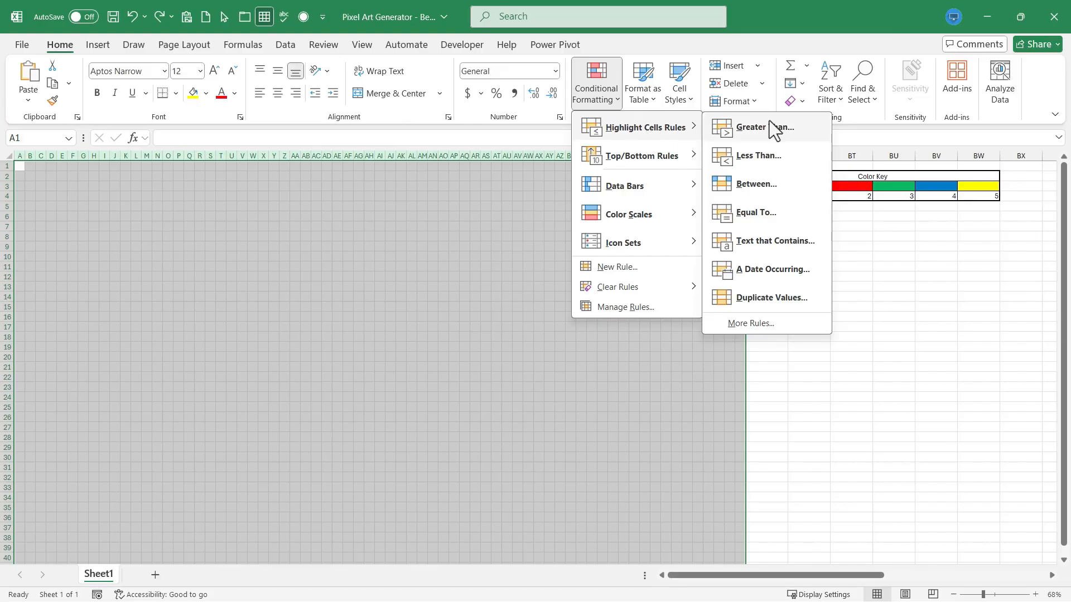
Add an Equal To 1 highlight rule with a solid black custom fill.
{"action": "left_click", "coordinate": [755, 213]}
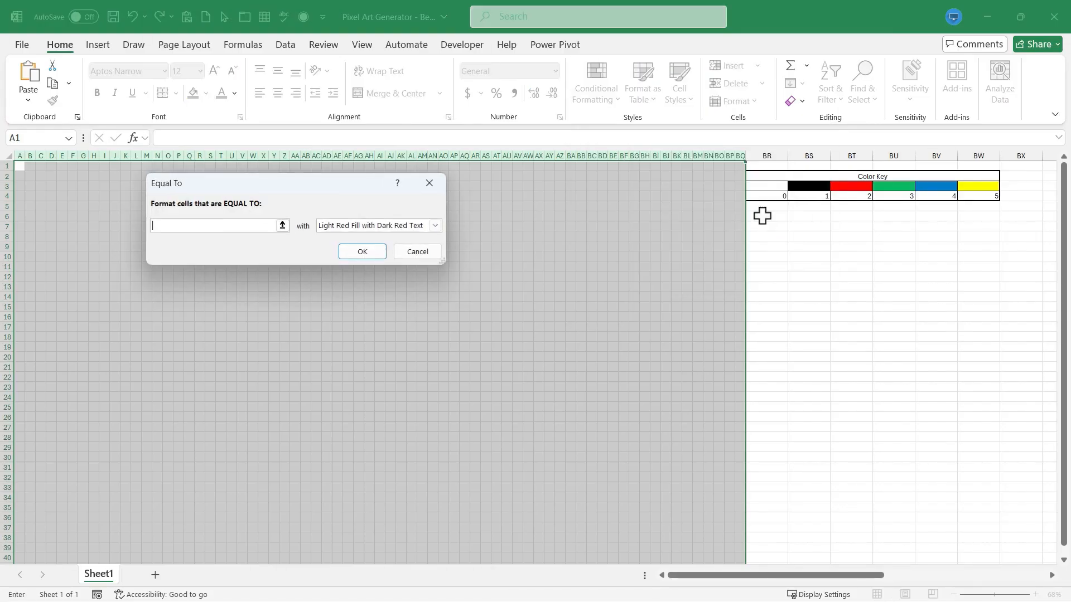
{"action": "mouse_move", "coordinate": [238, 243]}
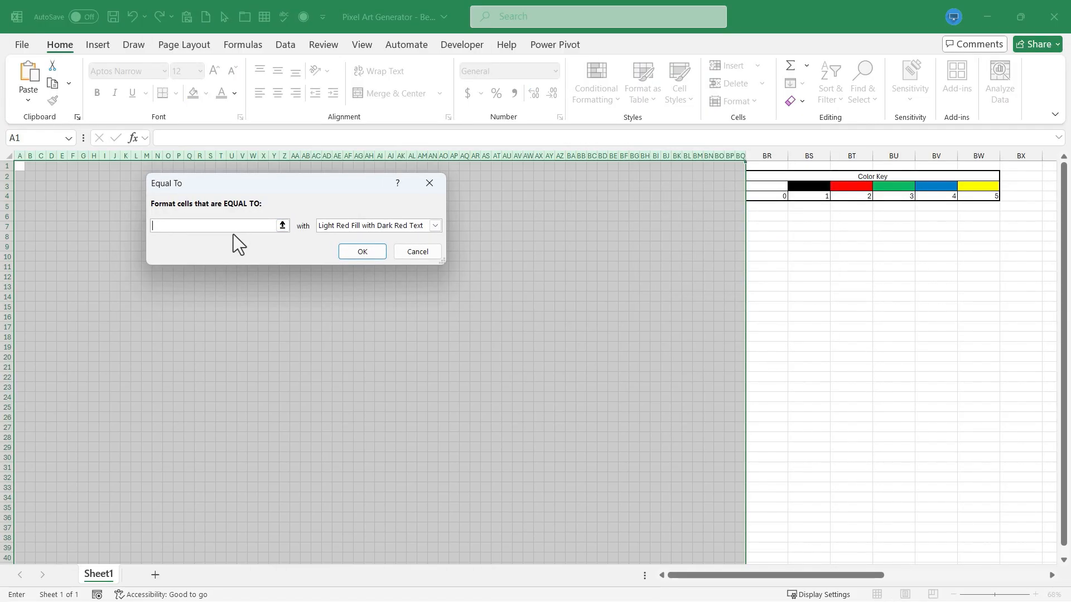
{"action": "left_click", "coordinate": [434, 226]}
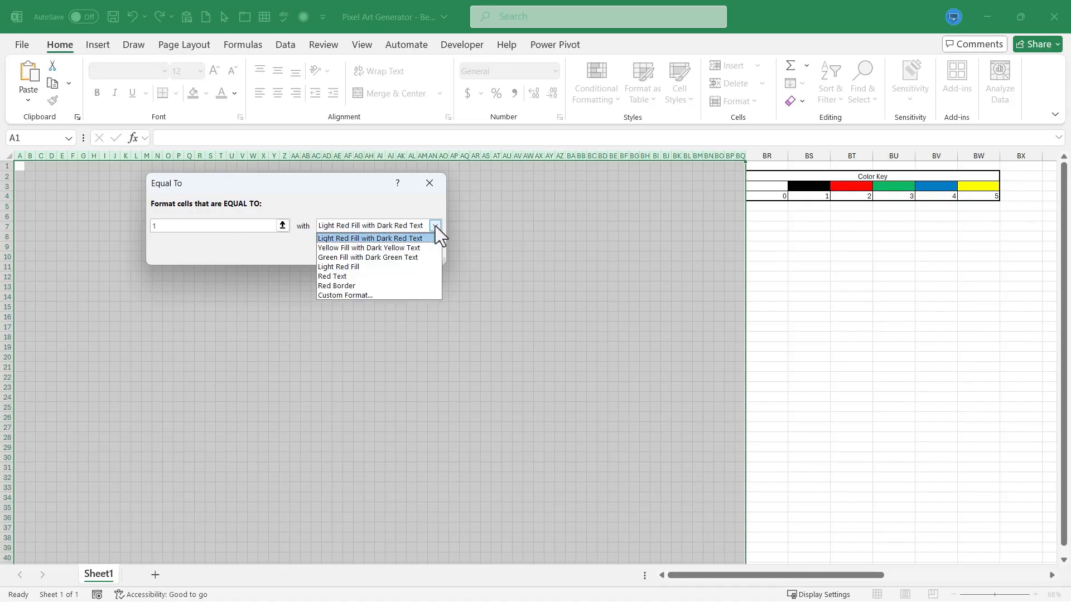
{"action": "left_click", "coordinate": [344, 295]}
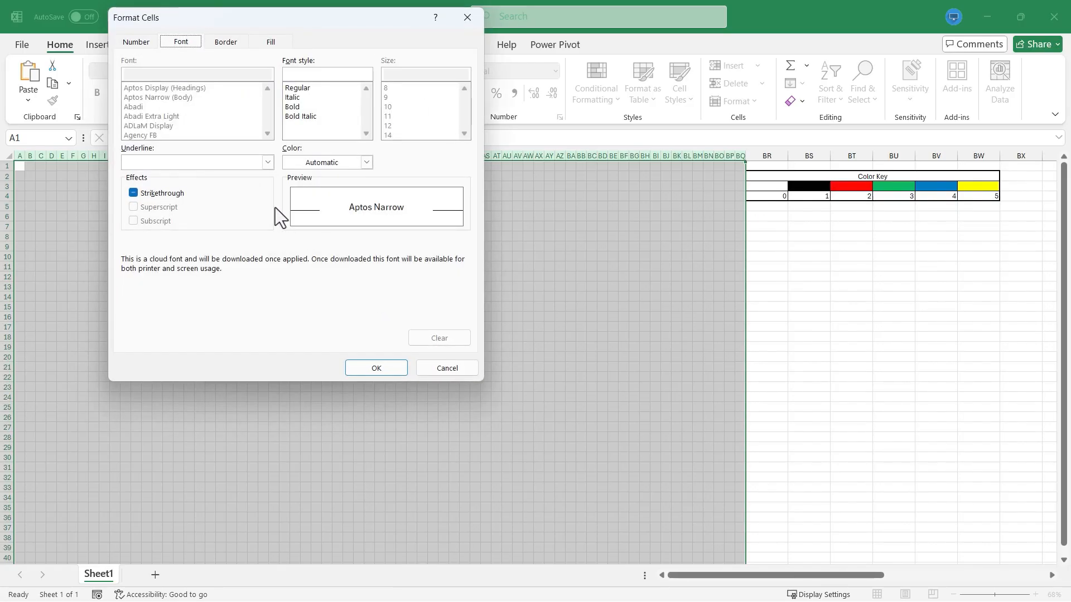
{"action": "left_click", "coordinate": [271, 41]}
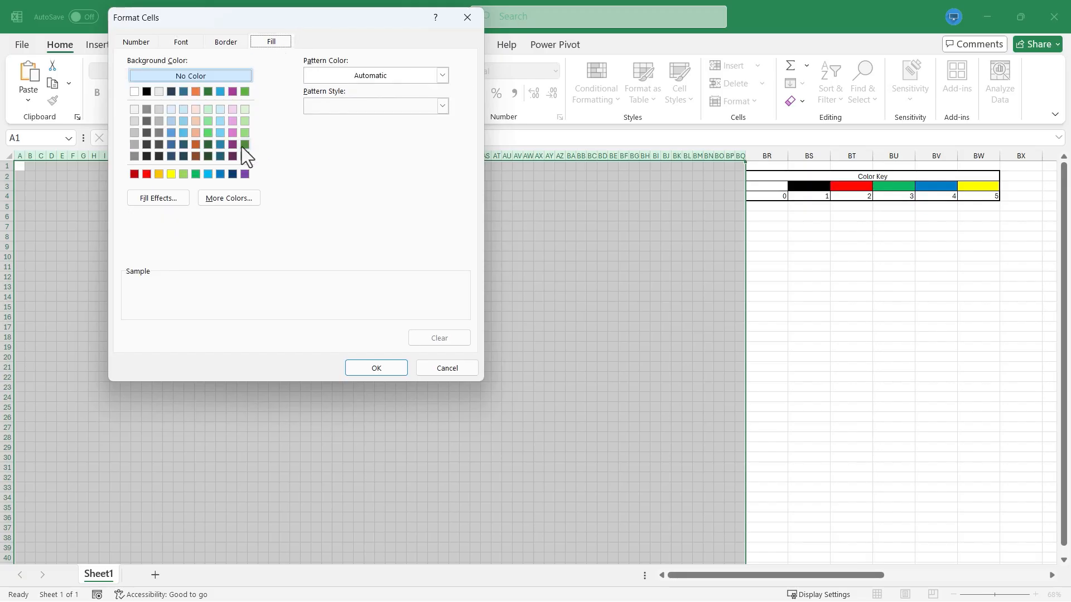
{"action": "left_click", "coordinate": [145, 91]}
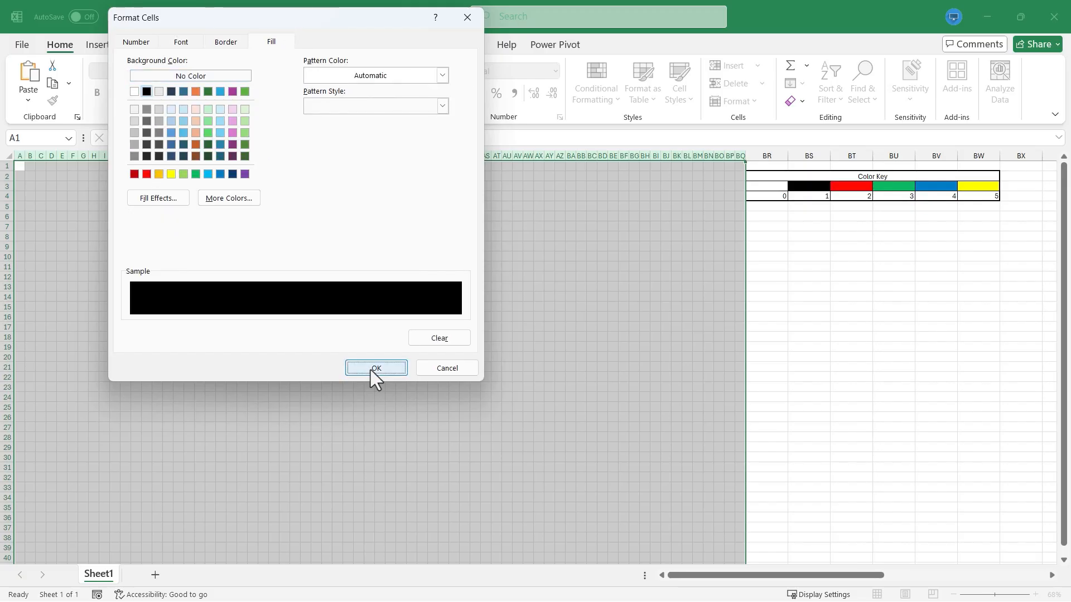
{"action": "left_click", "coordinate": [375, 368]}
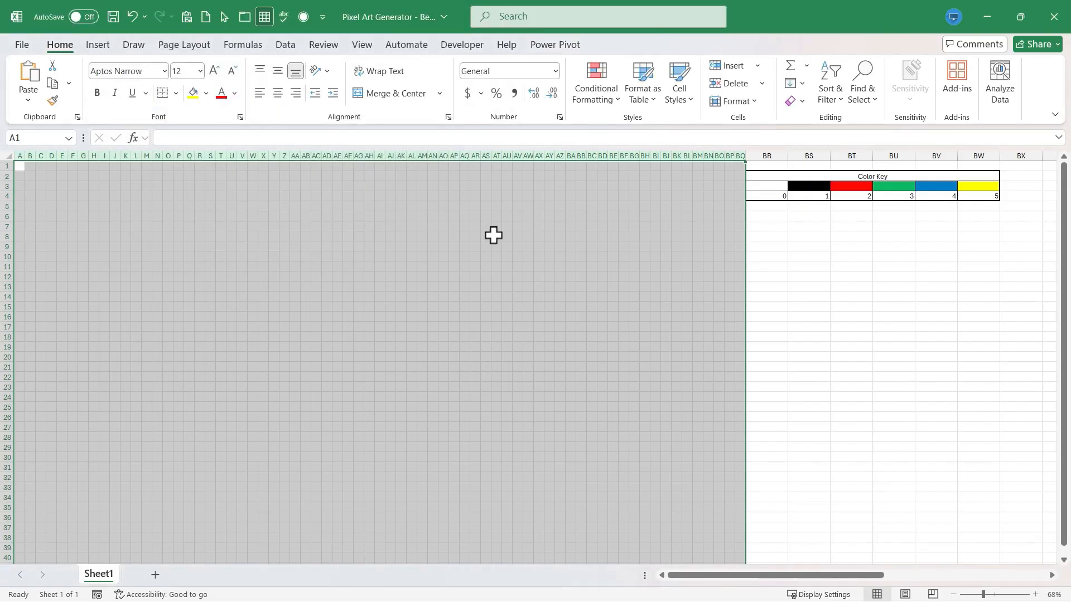
{"action": "mouse_move", "coordinate": [564, 216]}
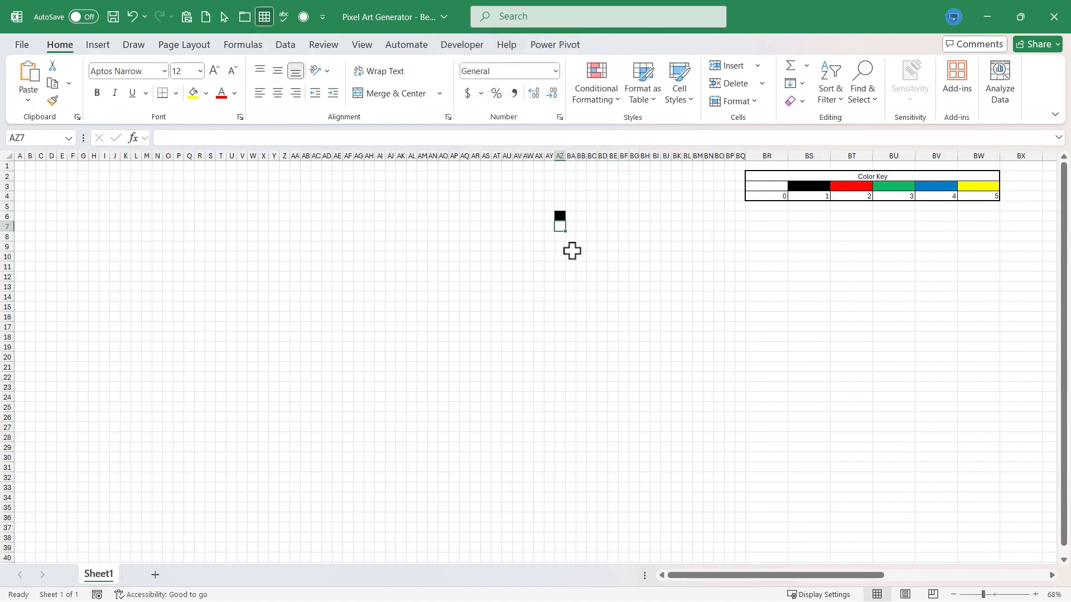
Select grid cell AZ6 to test the black fill for value 1.
{"action": "left_click", "coordinate": [559, 387]}
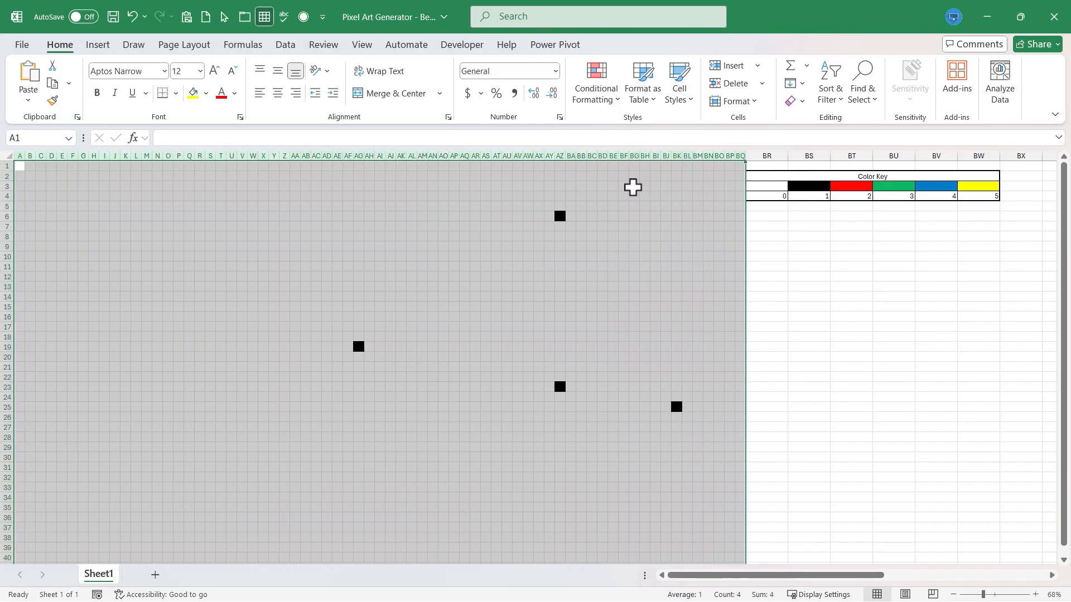
Add Equal To rules filling cells equal to 2 red and 3 green.
{"action": "left_click", "coordinate": [595, 82]}
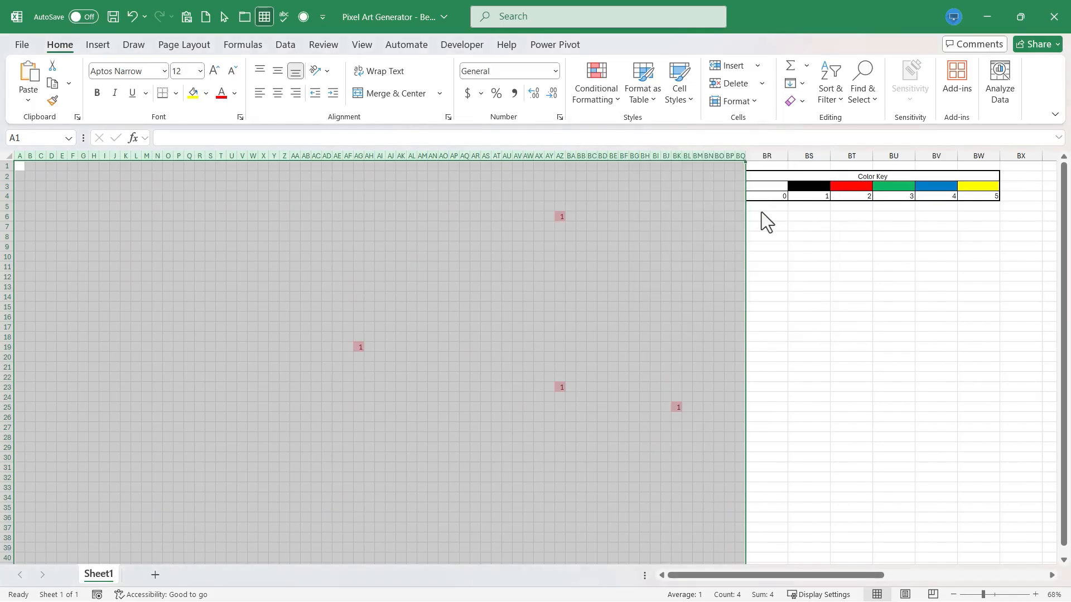
{"action": "left_click", "coordinate": [435, 225]}
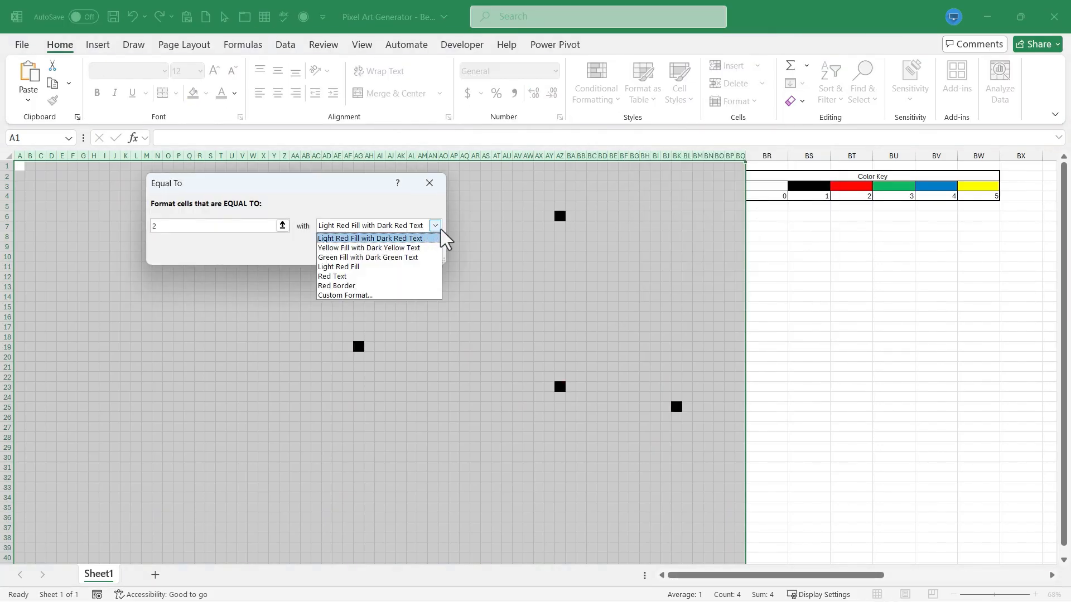
{"action": "left_click", "coordinate": [344, 295]}
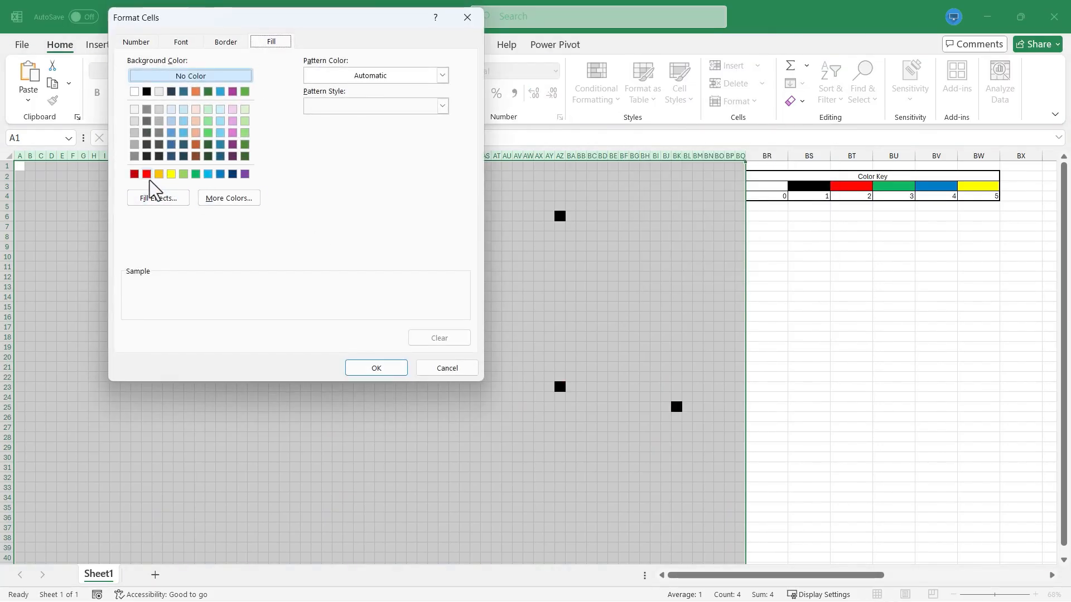
{"action": "left_click", "coordinate": [375, 368]}
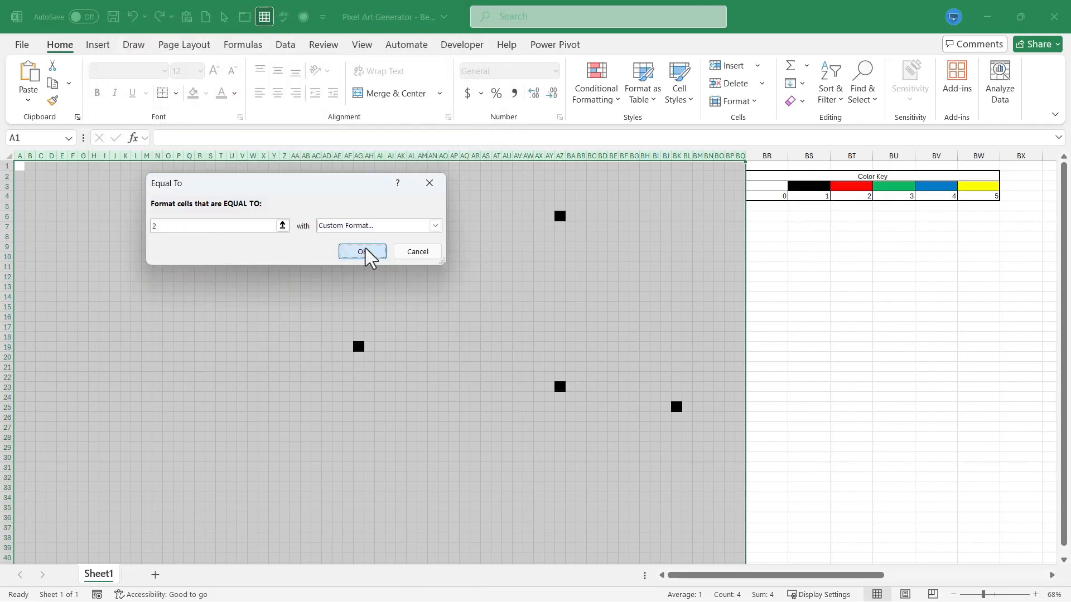
{"action": "left_click", "coordinate": [361, 251]}
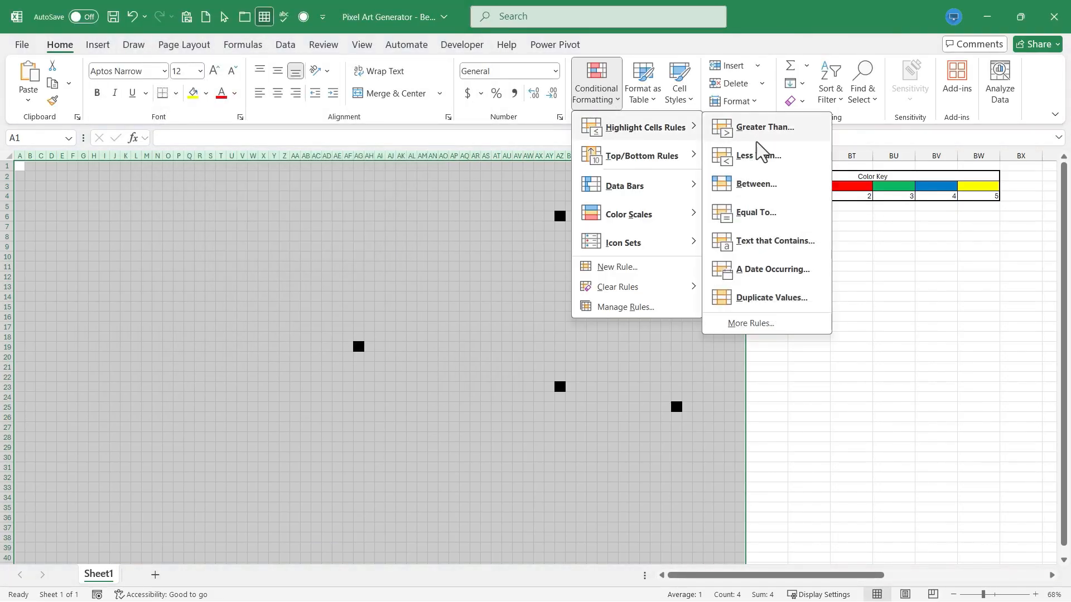
{"action": "left_click", "coordinate": [755, 212]}
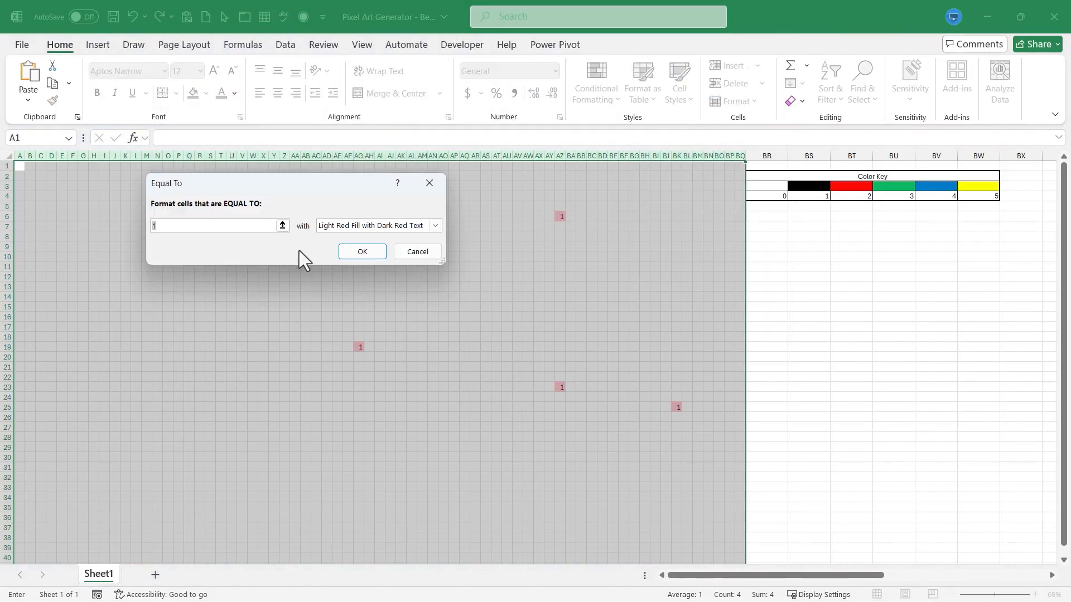
{"action": "left_click", "coordinate": [434, 225]}
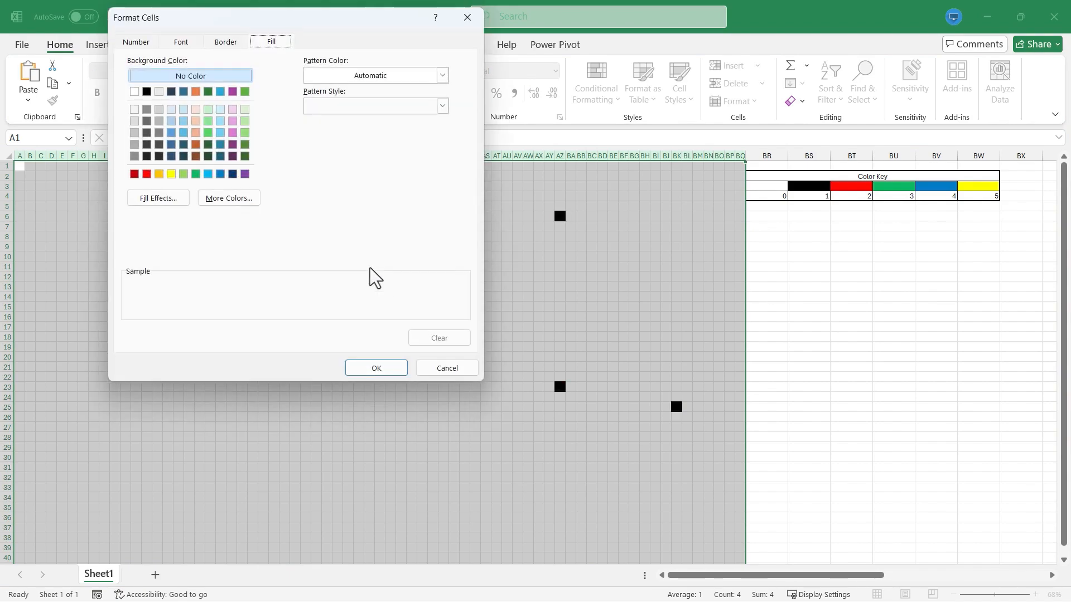
{"action": "left_click", "coordinate": [446, 368]}
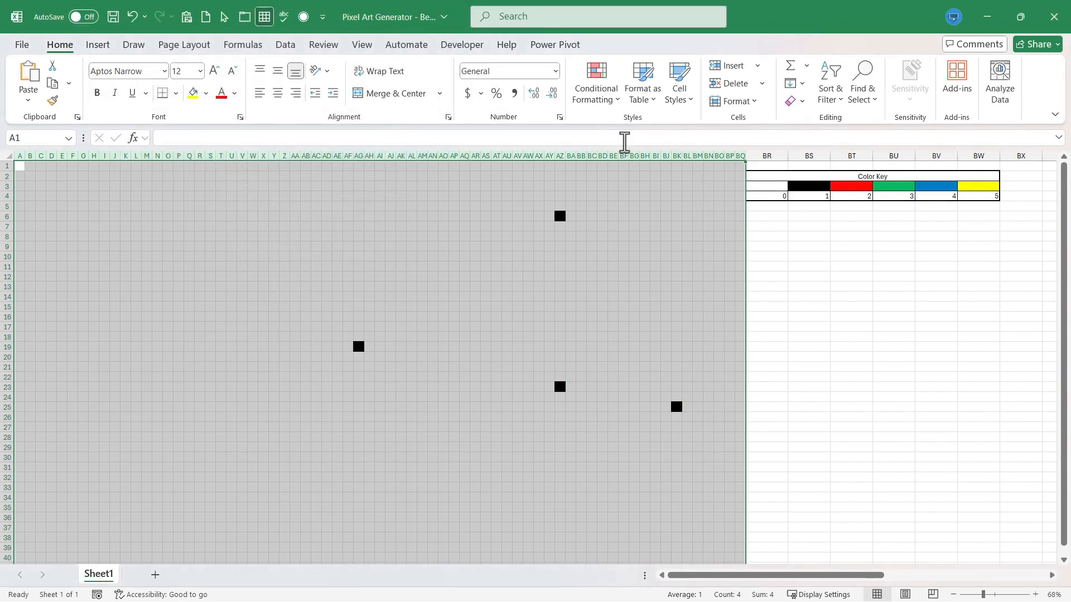
Add Equal To rules filling cells equal to 4 blue and 5 yellow.
{"action": "left_click", "coordinate": [595, 80]}
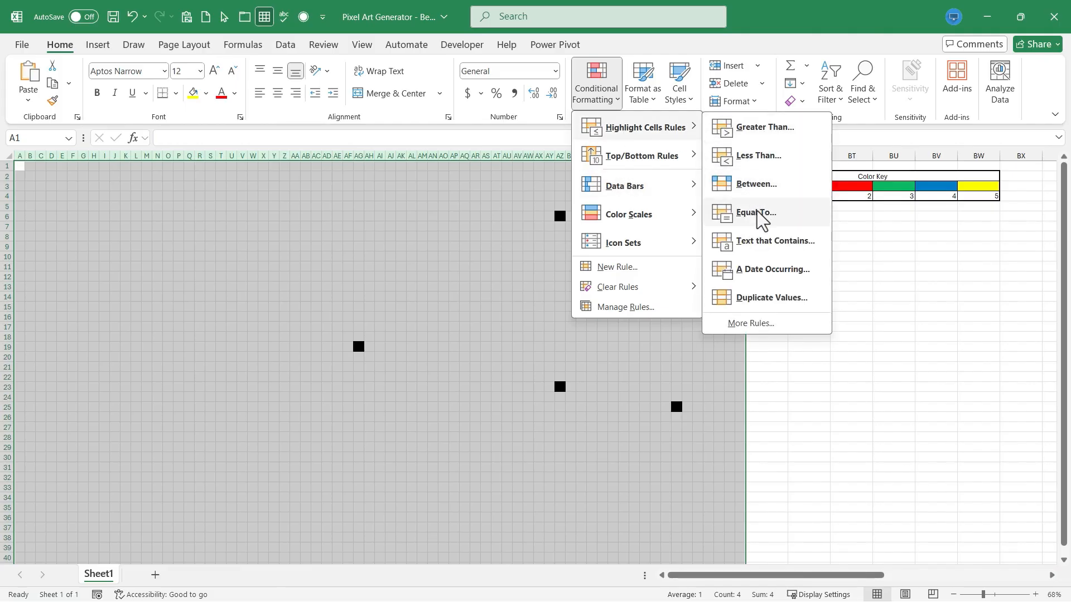
{"action": "left_click", "coordinate": [755, 213]}
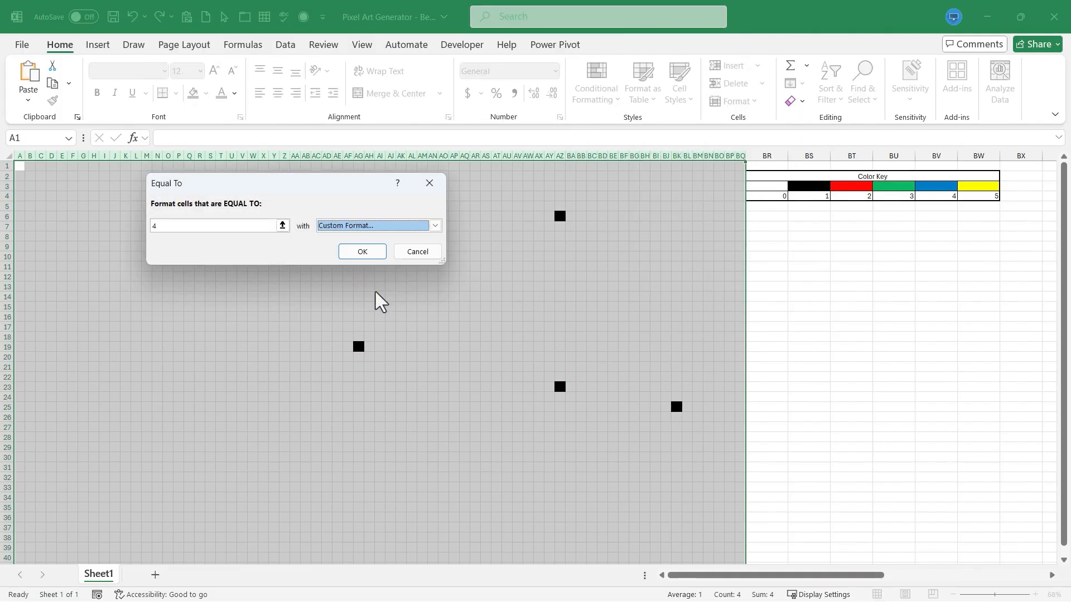
{"action": "left_click", "coordinate": [375, 225]}
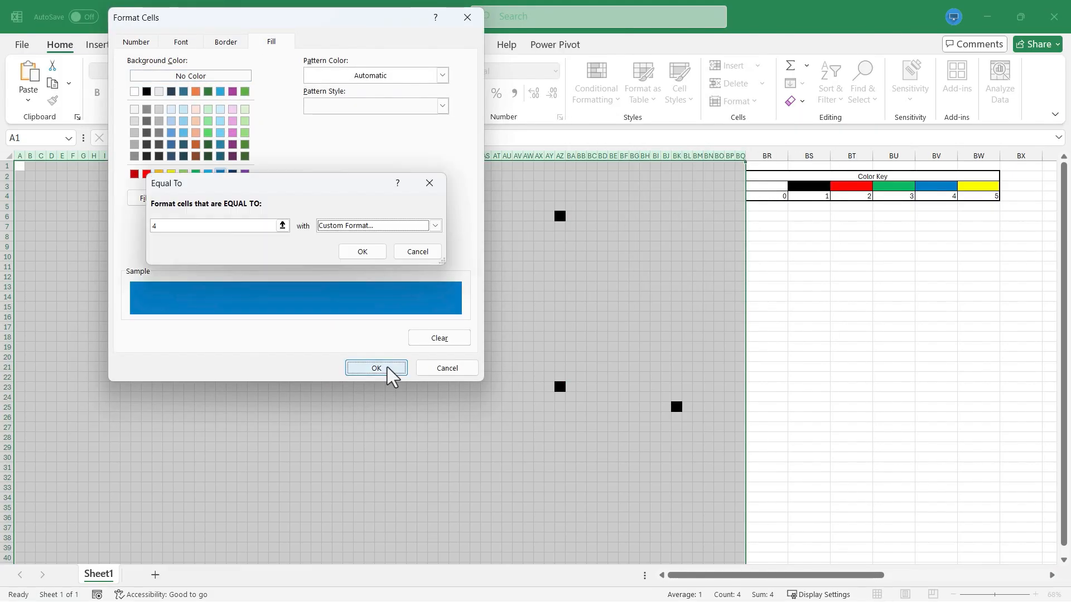
{"action": "left_click", "coordinate": [375, 368]}
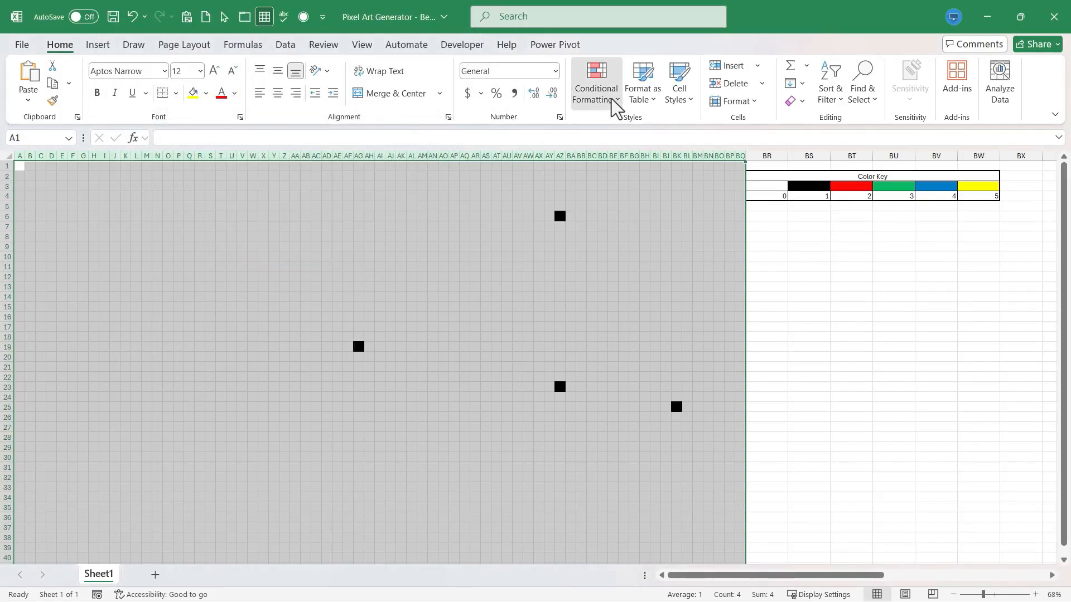
{"action": "left_click", "coordinate": [595, 80]}
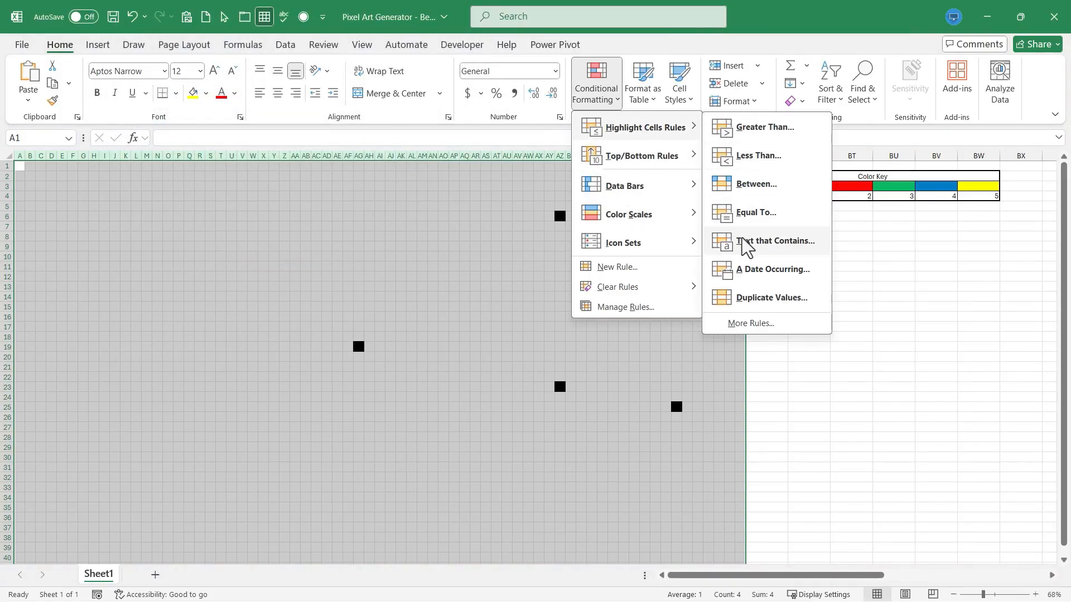
{"action": "left_click", "coordinate": [755, 213]}
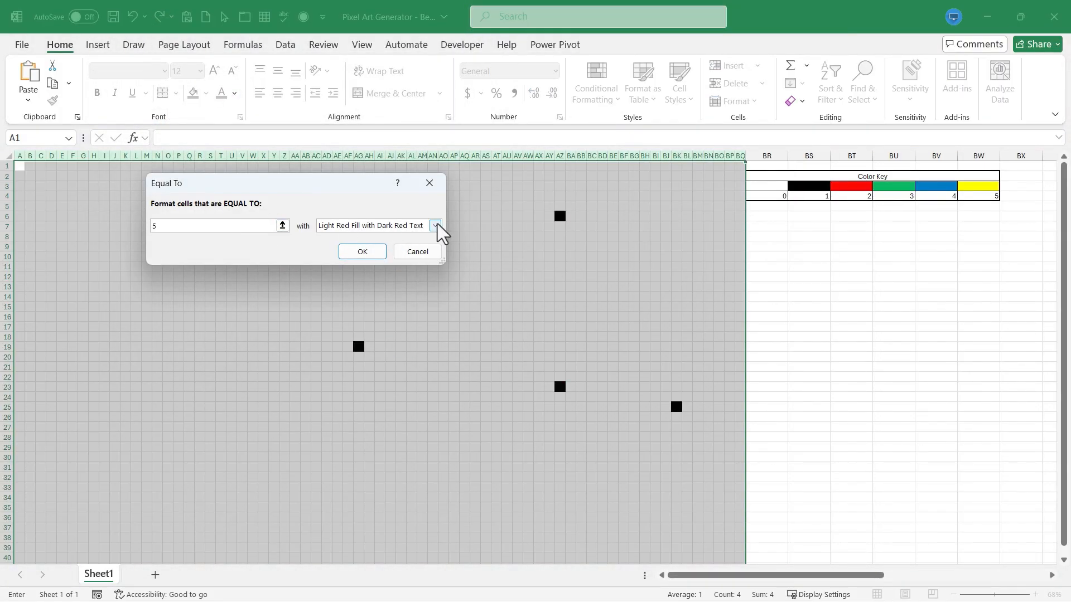
{"action": "left_click", "coordinate": [436, 226]}
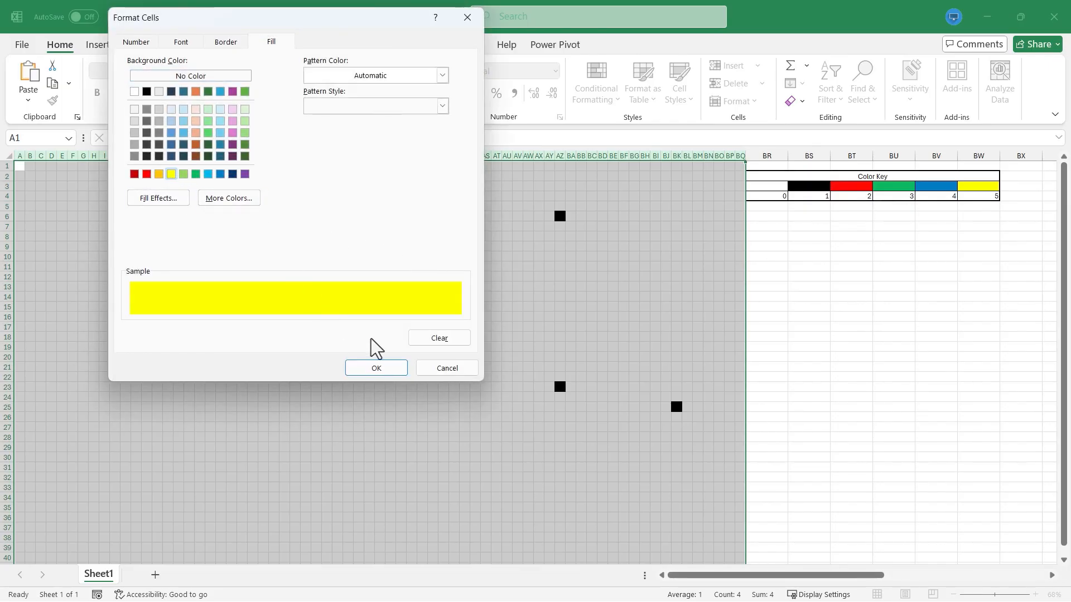
{"action": "left_click", "coordinate": [375, 368]}
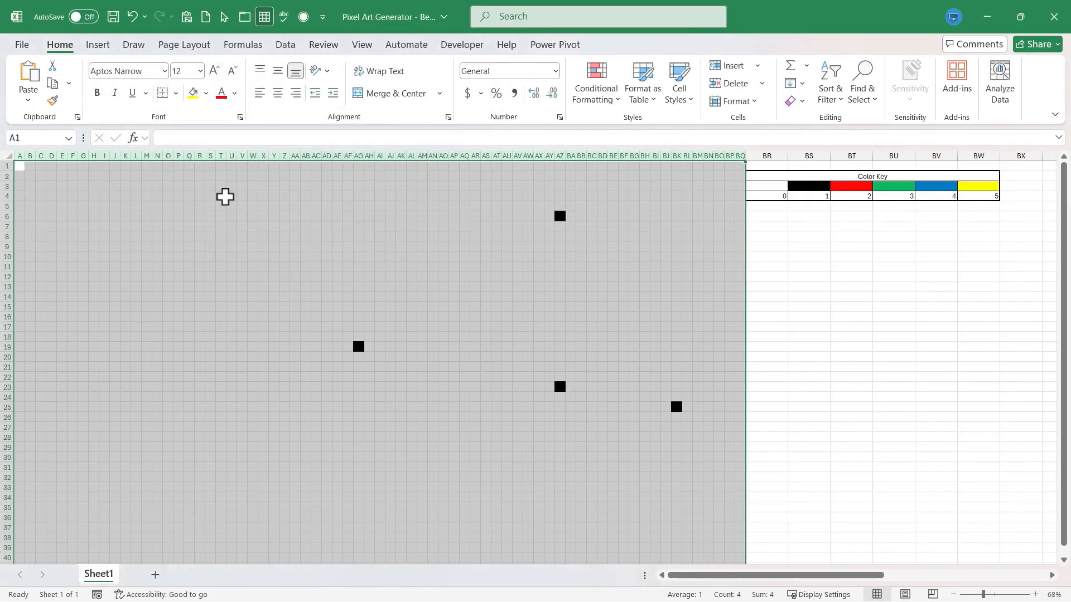
Enter 2–5 in grid cells: red and green line down column T, blue row, yellow dots.
{"action": "left_click", "coordinate": [219, 195]}
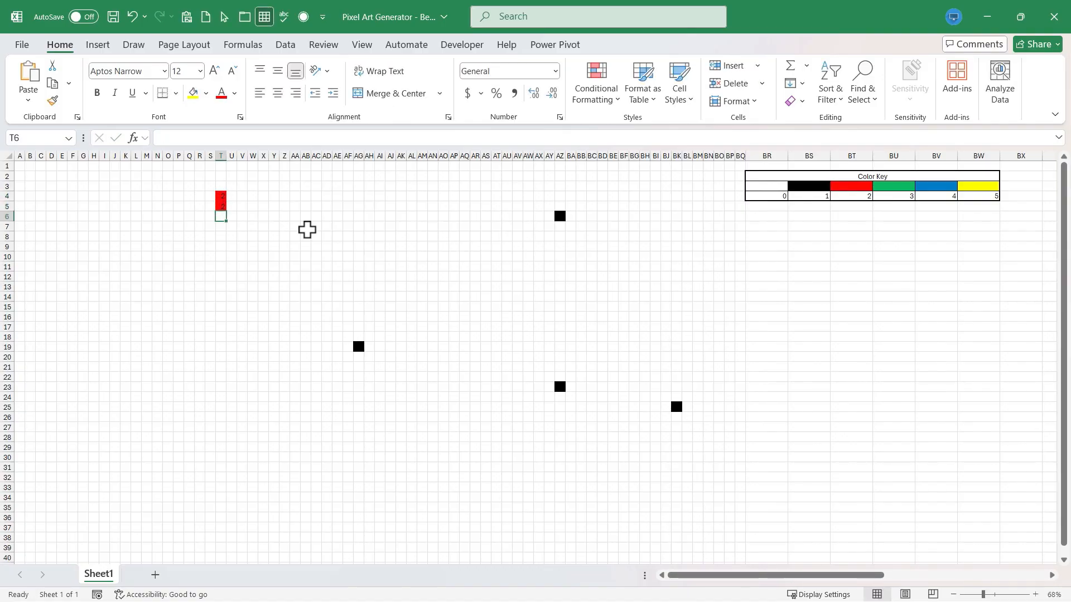
{"action": "left_click_drag", "start_coordinate": [219, 203], "coordinate": [220, 281]}
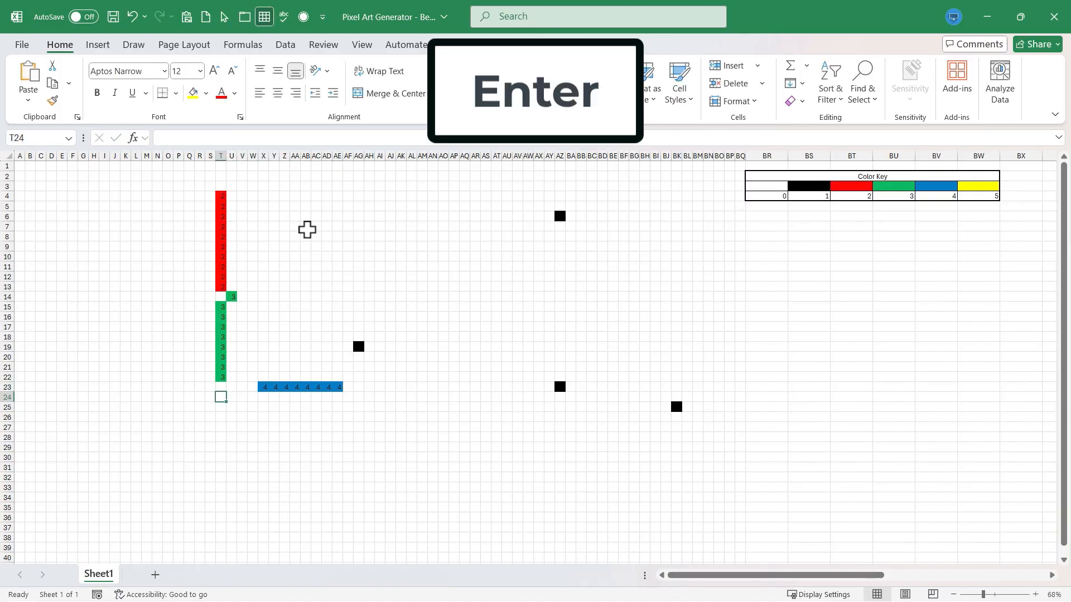
{"action": "key", "text": "Return"}
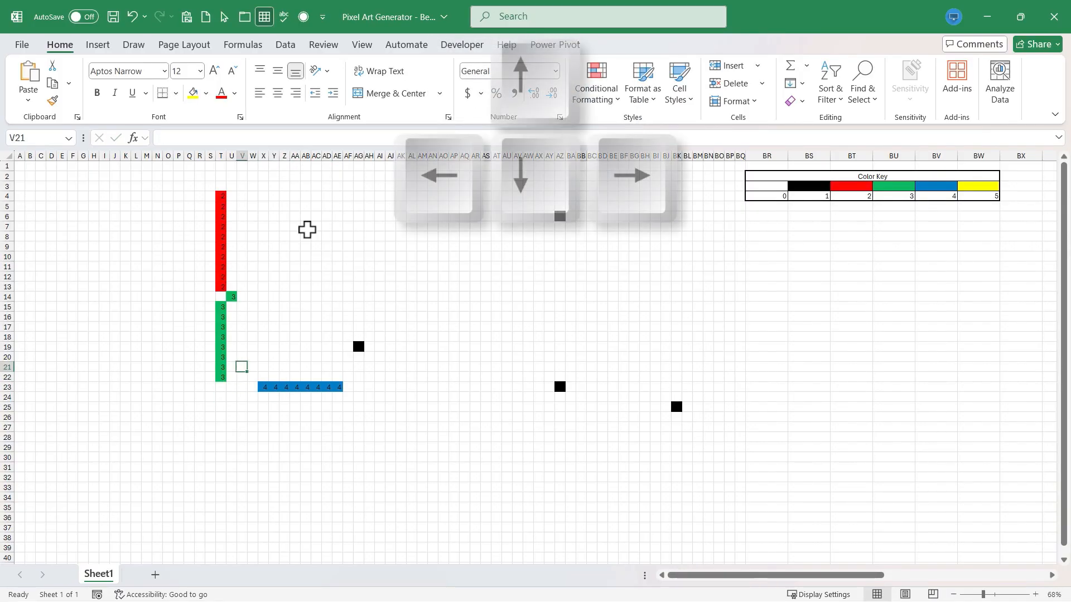
{"action": "left_click", "coordinate": [273, 346]}
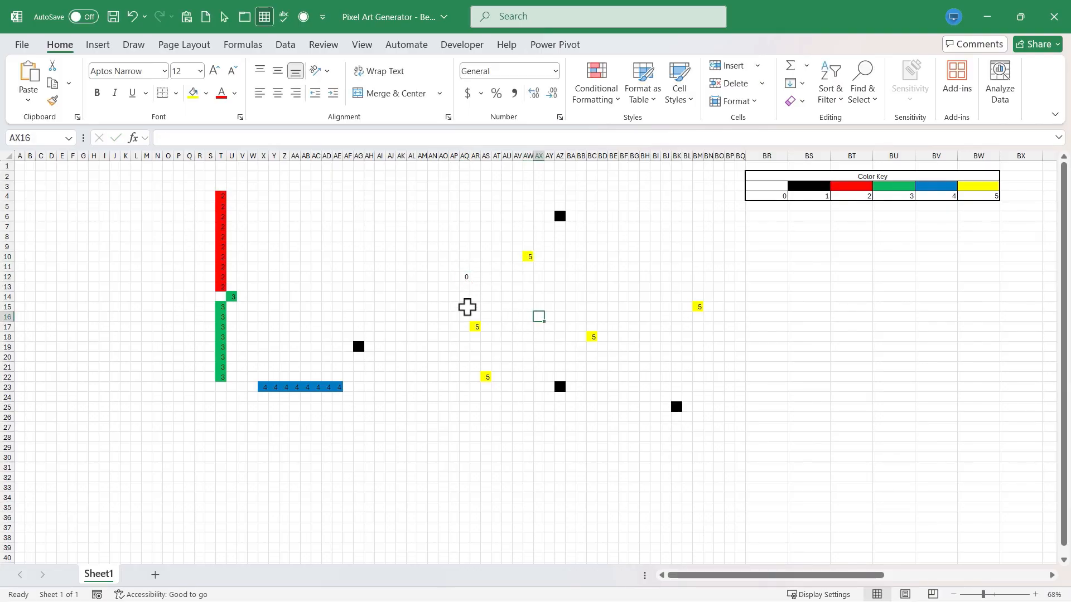
{"action": "left_click", "coordinate": [432, 286]}
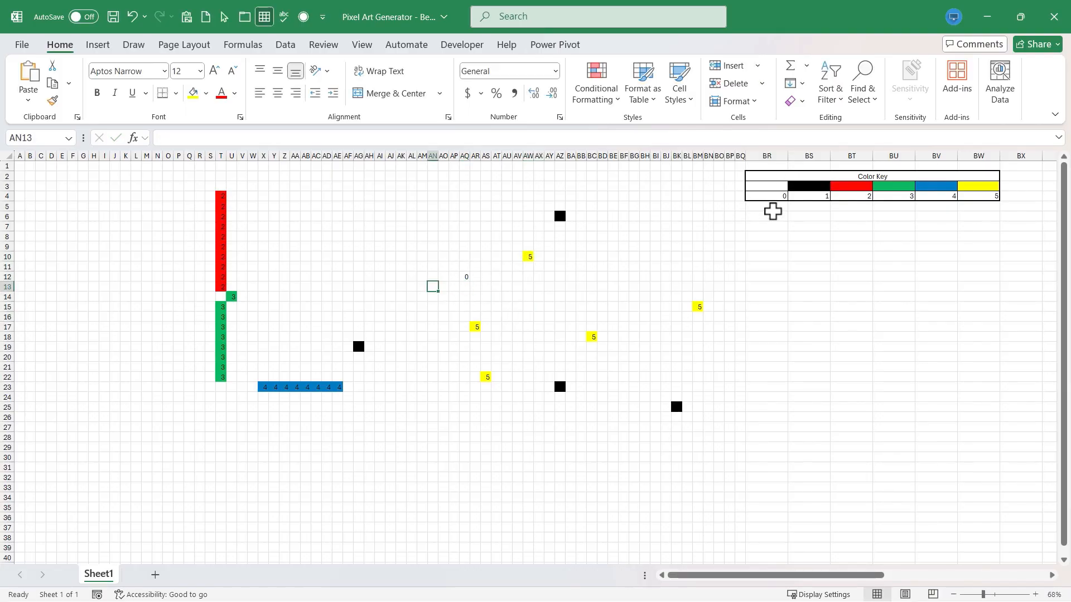
{"action": "left_click", "coordinate": [528, 247]}
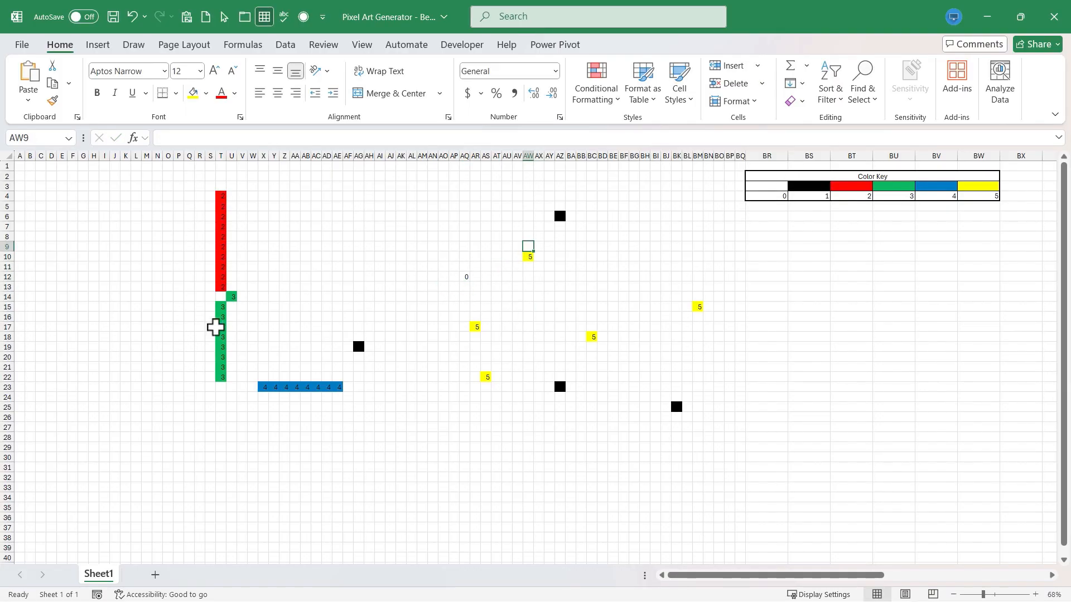
{"action": "left_click", "coordinate": [221, 326]}
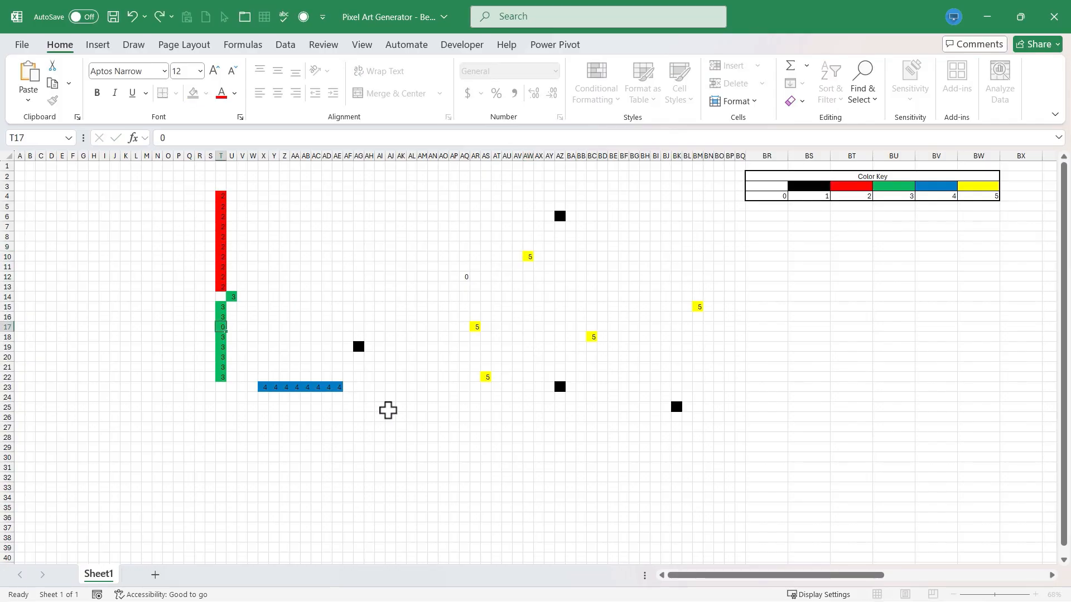
{"action": "left_click", "coordinate": [220, 336]}
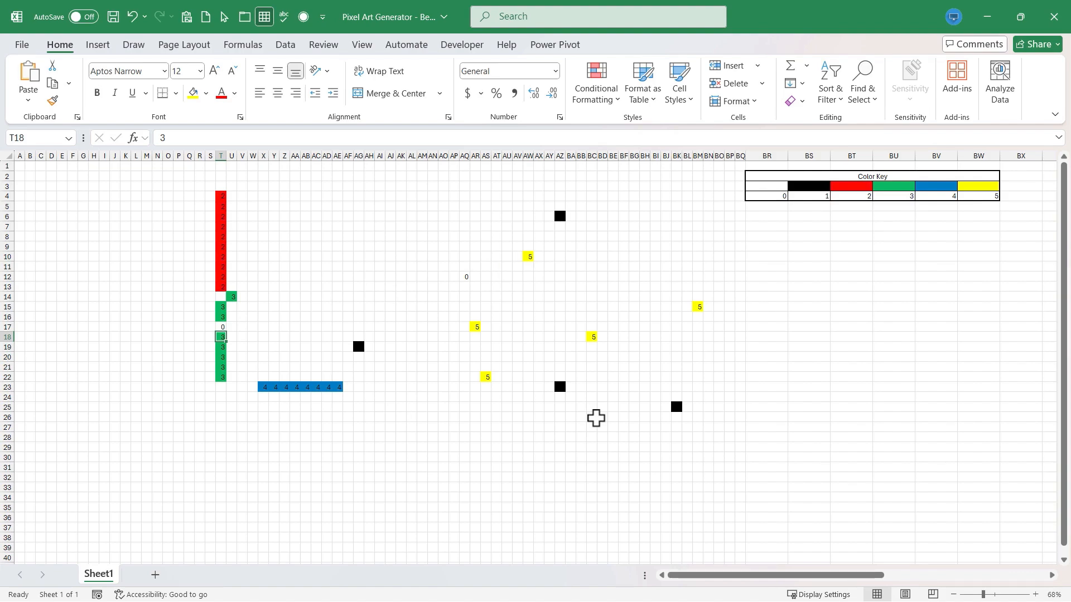
{"action": "mouse_move", "coordinate": [317, 192]}
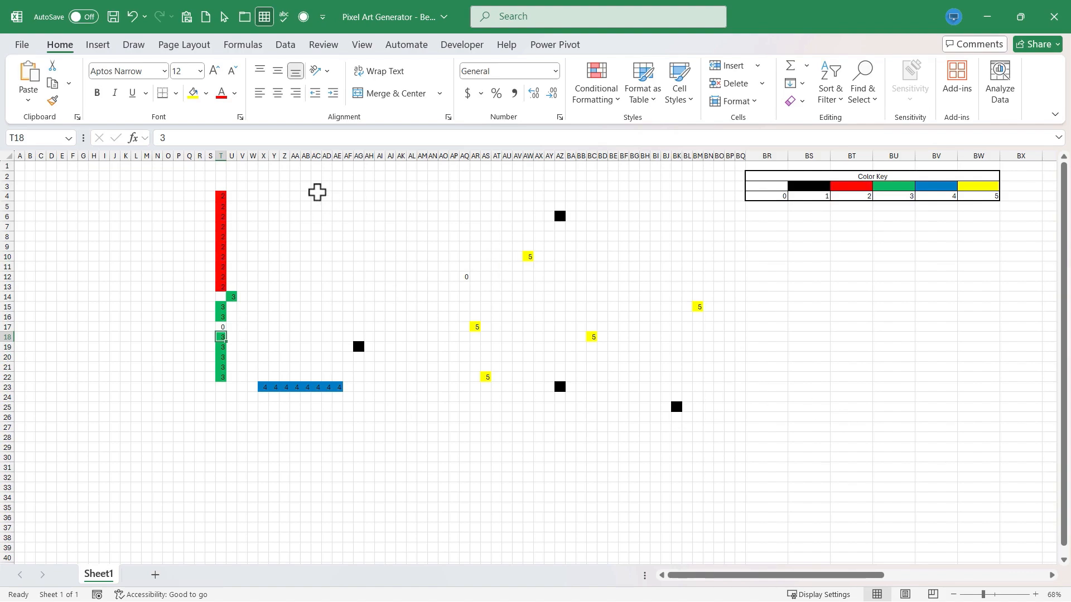
{"action": "mouse_move", "coordinate": [133, 215]}
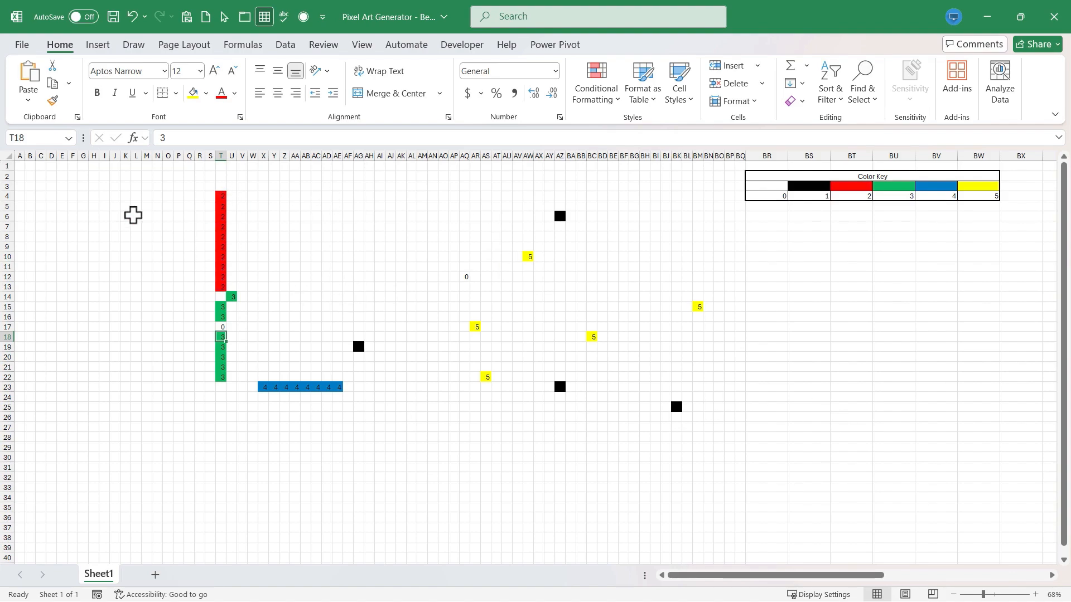
{"action": "left_click", "coordinate": [20, 156]}
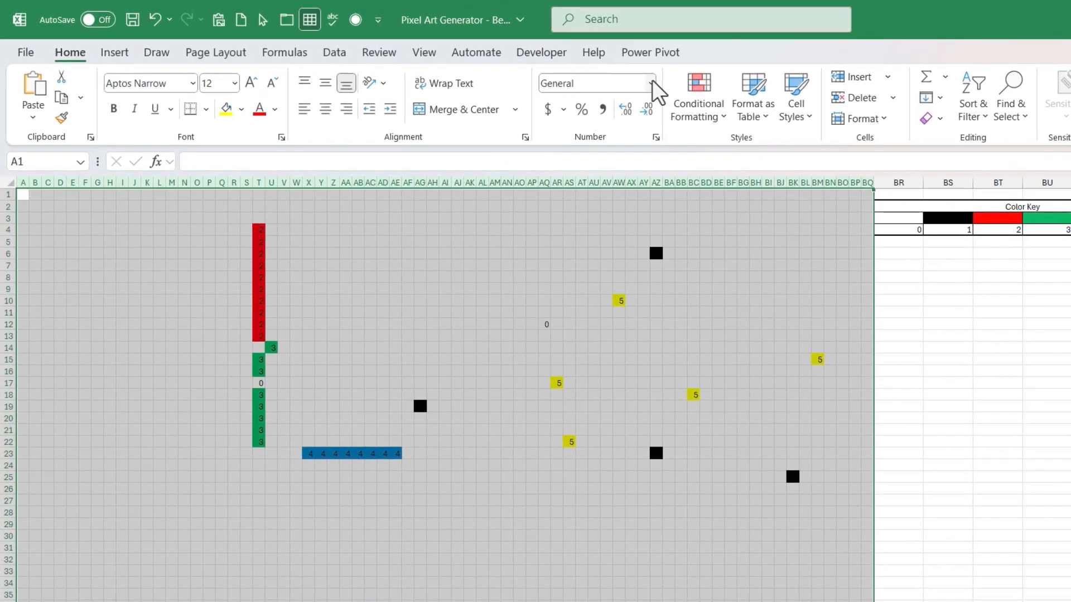
Apply the custom number format ;;; to the grid to hide its numbers.
{"action": "left_click", "coordinate": [649, 83]}
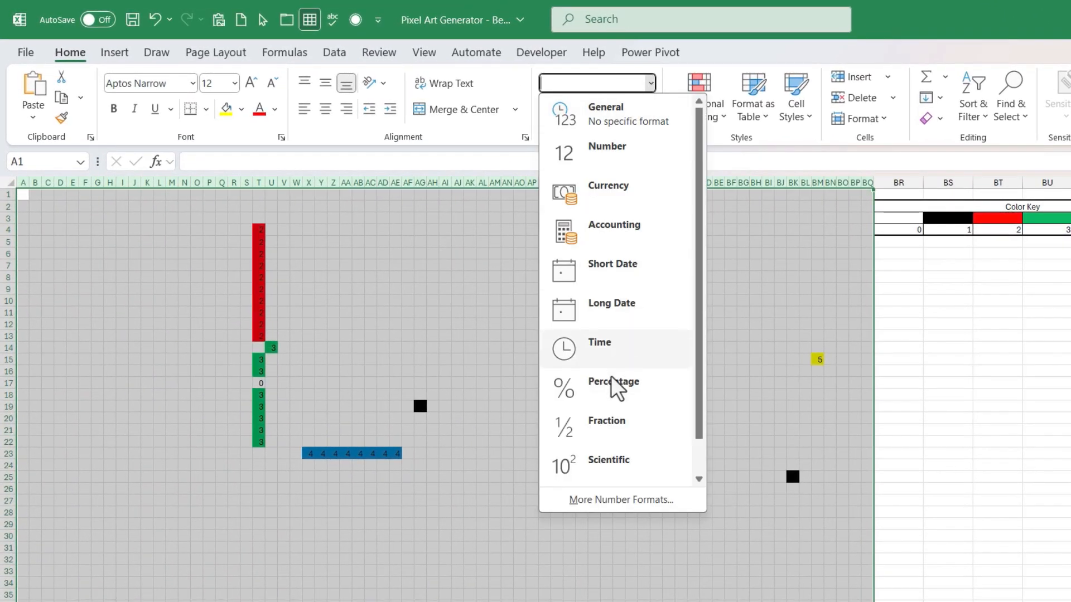
{"action": "left_click", "coordinate": [621, 499]}
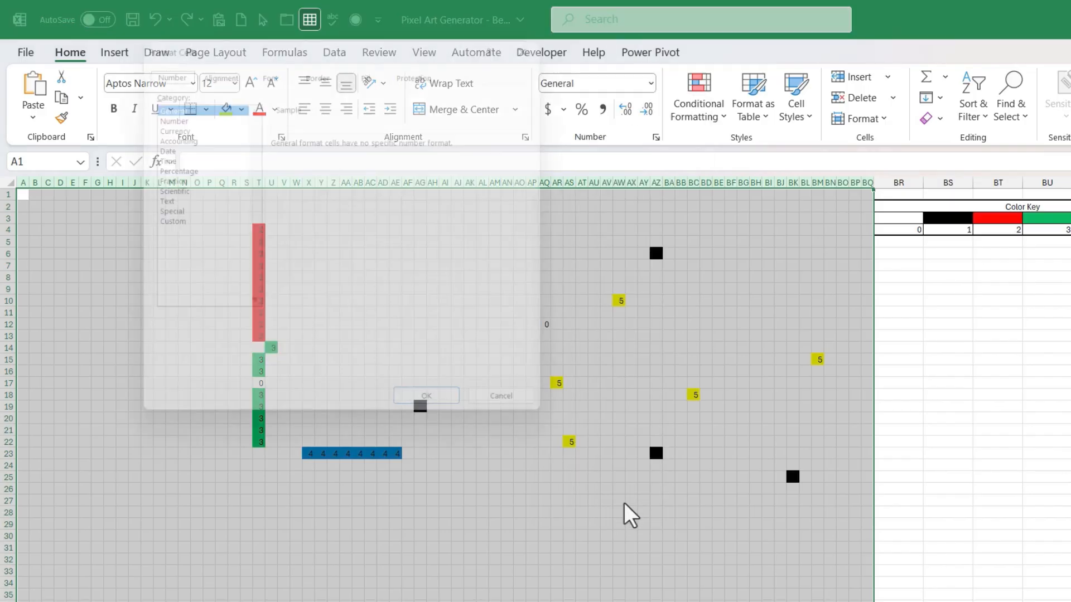
{"action": "left_click", "coordinate": [162, 222]}
{"action": "type", "text": ";;;"}
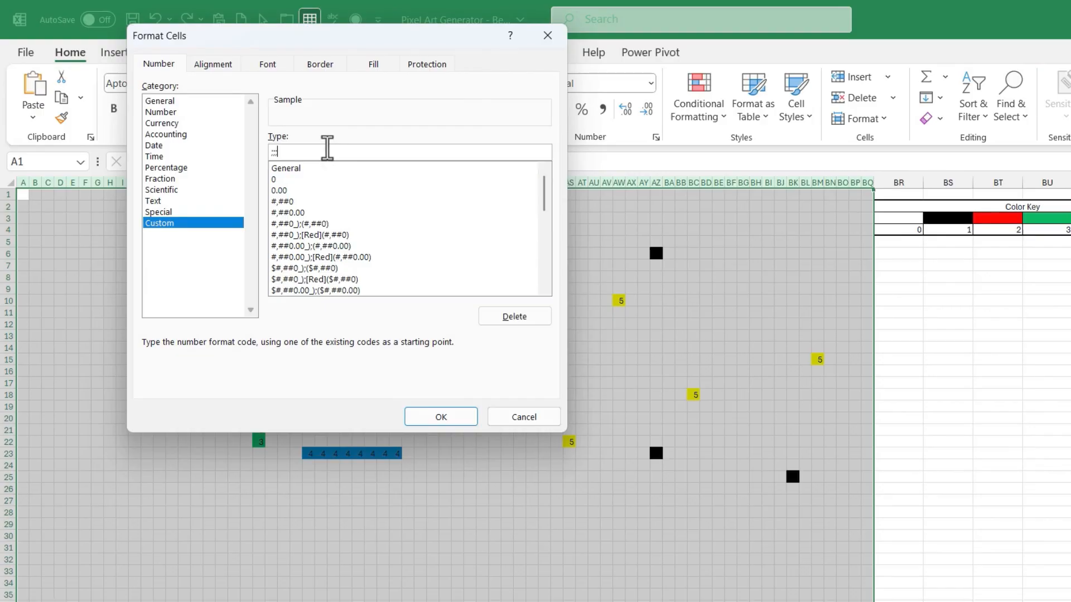
{"action": "left_click", "coordinate": [440, 416]}
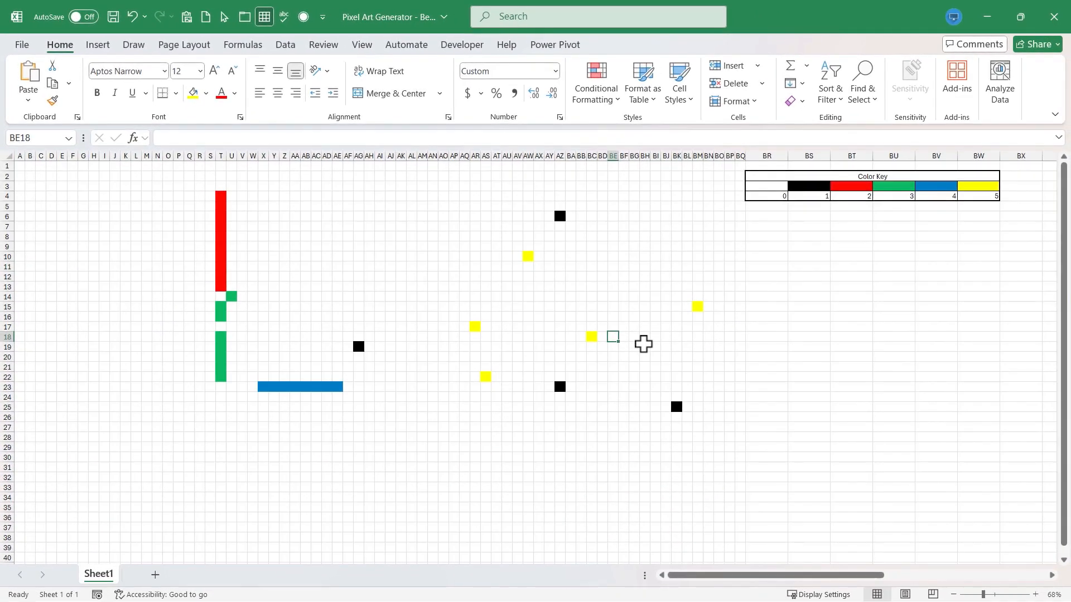
{"action": "left_click", "coordinate": [305, 286]}
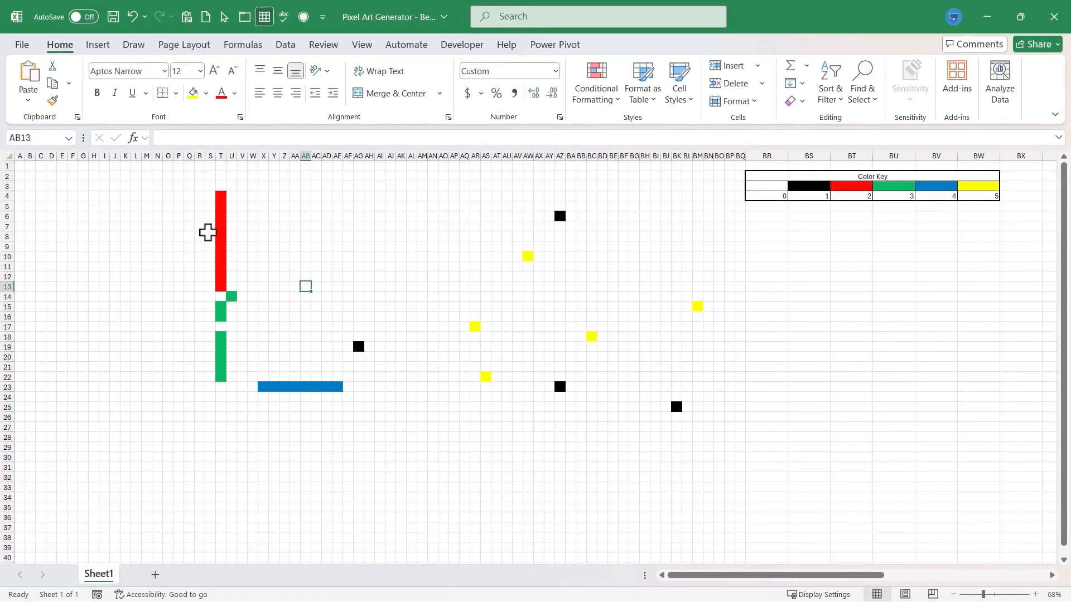
{"action": "left_click", "coordinate": [241, 226]}
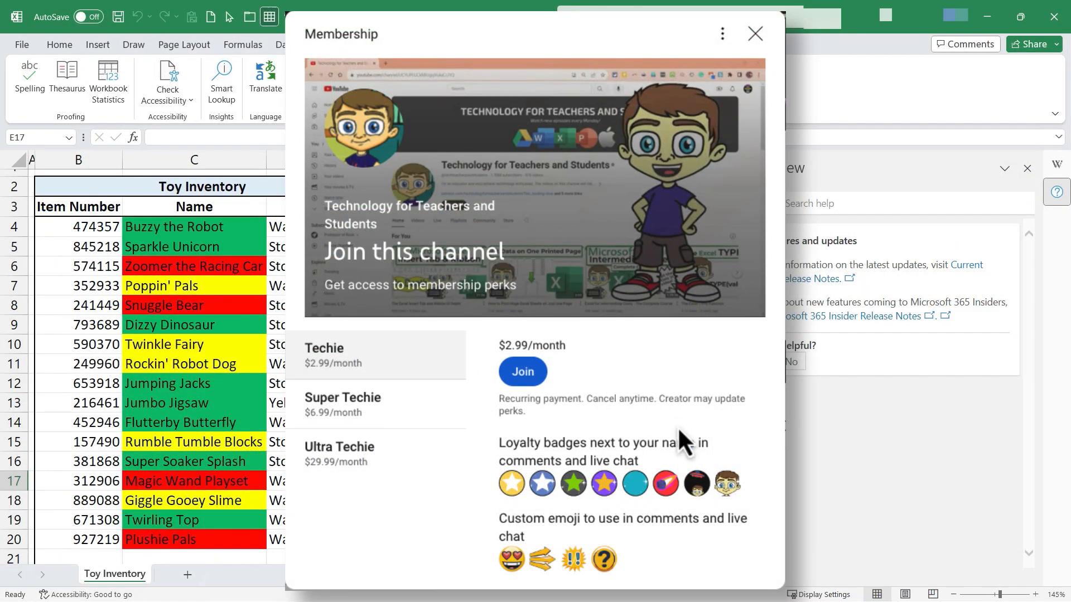
{"action": "mouse_move", "coordinate": [686, 434]}
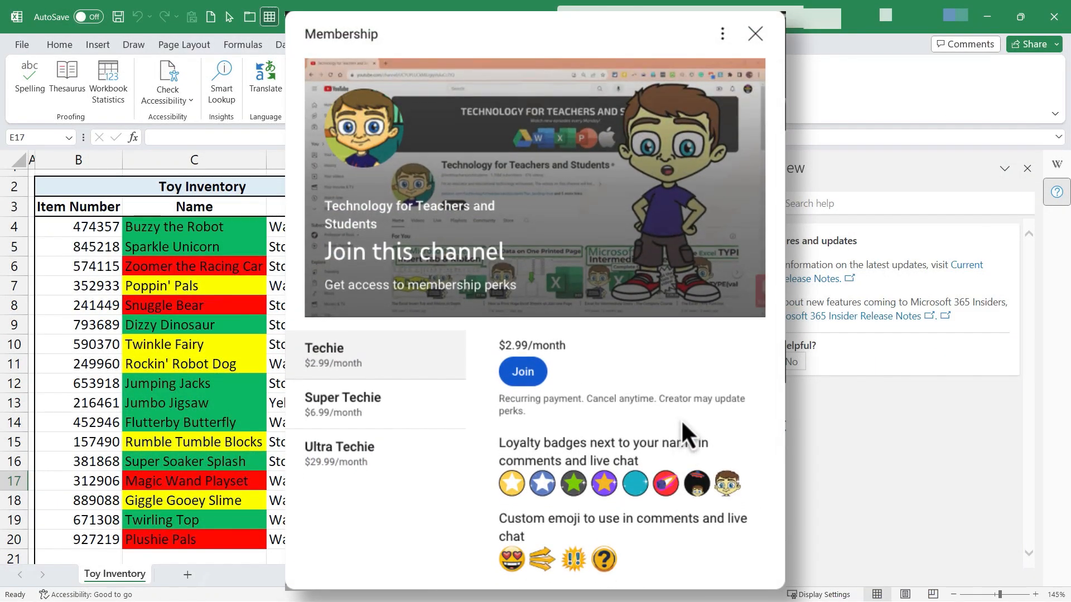